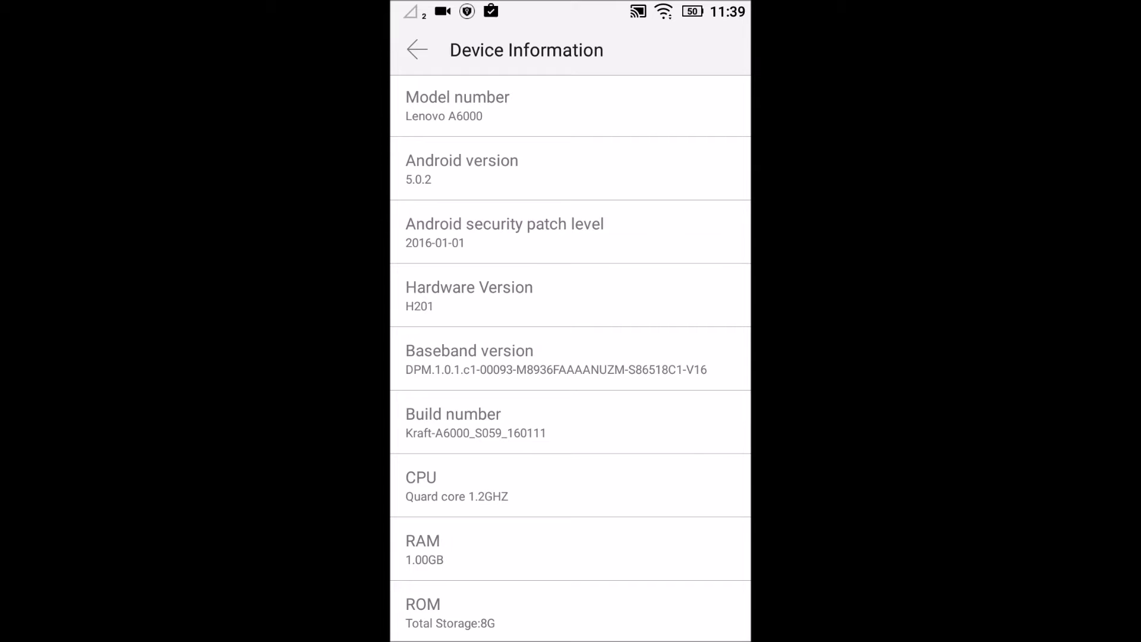
Go back from About phone to Developer options and tick USB debugging.
click(416, 49)
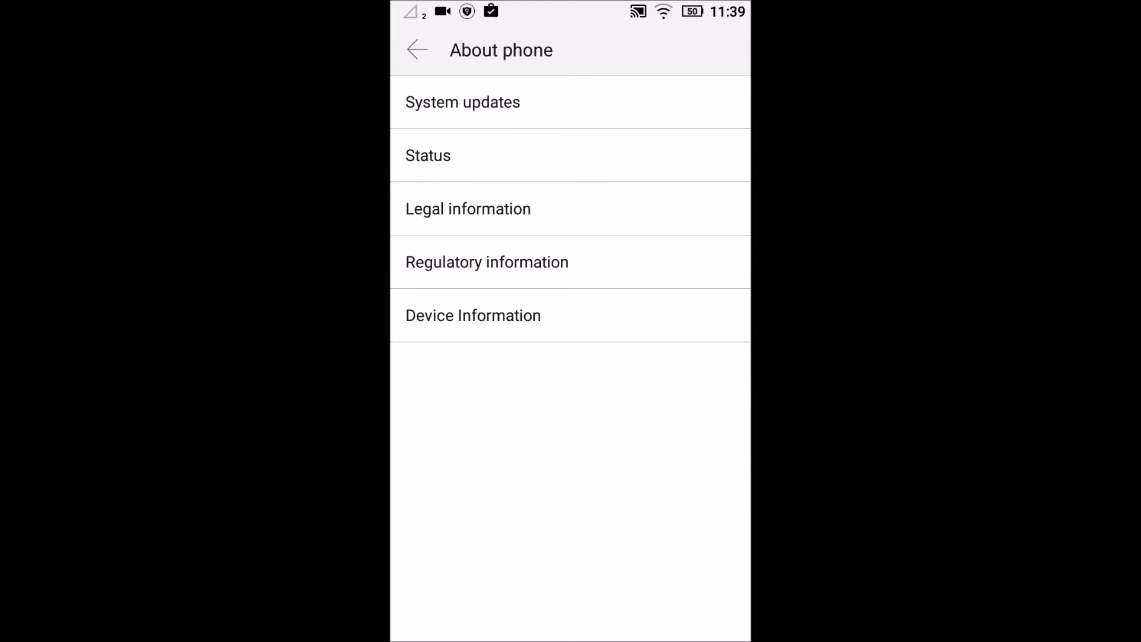
click(415, 49)
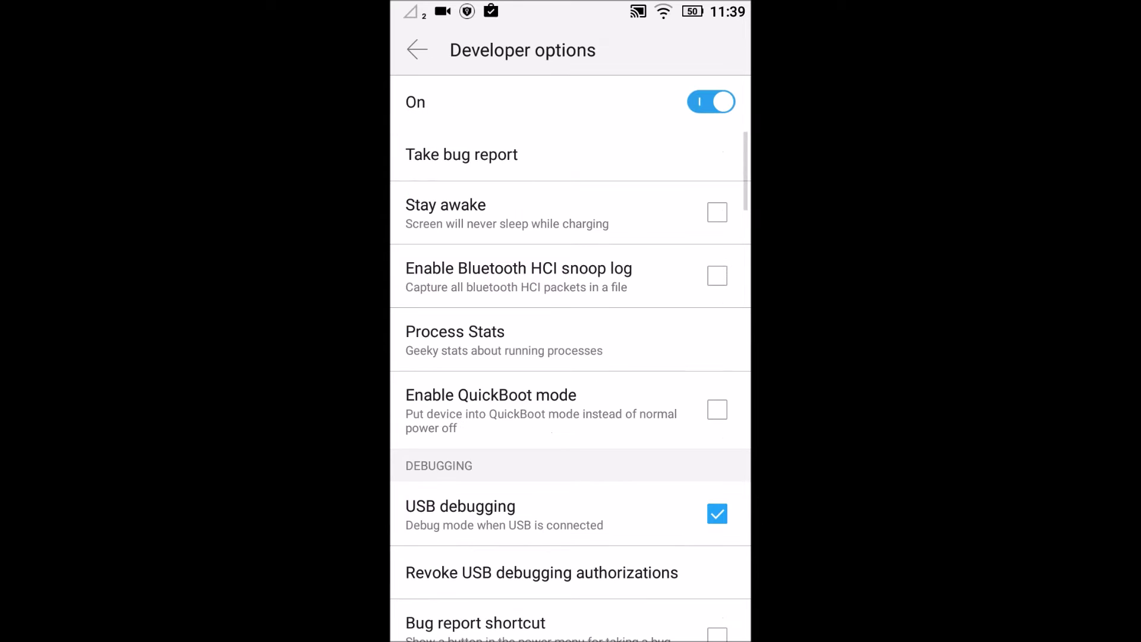
scroll(down, 3)
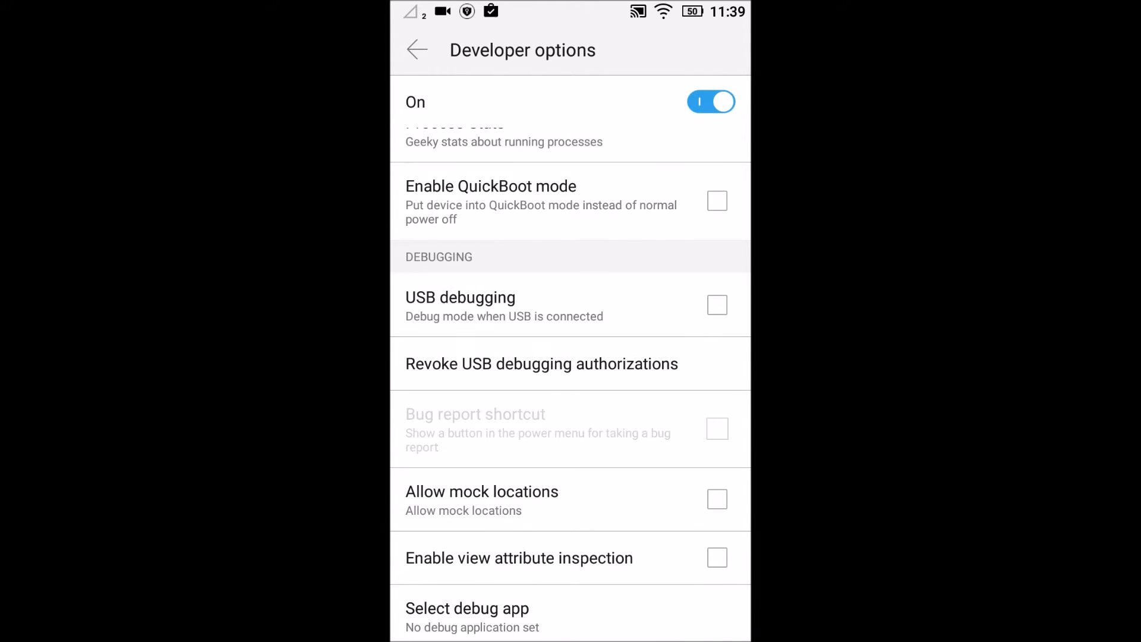
click(570, 305)
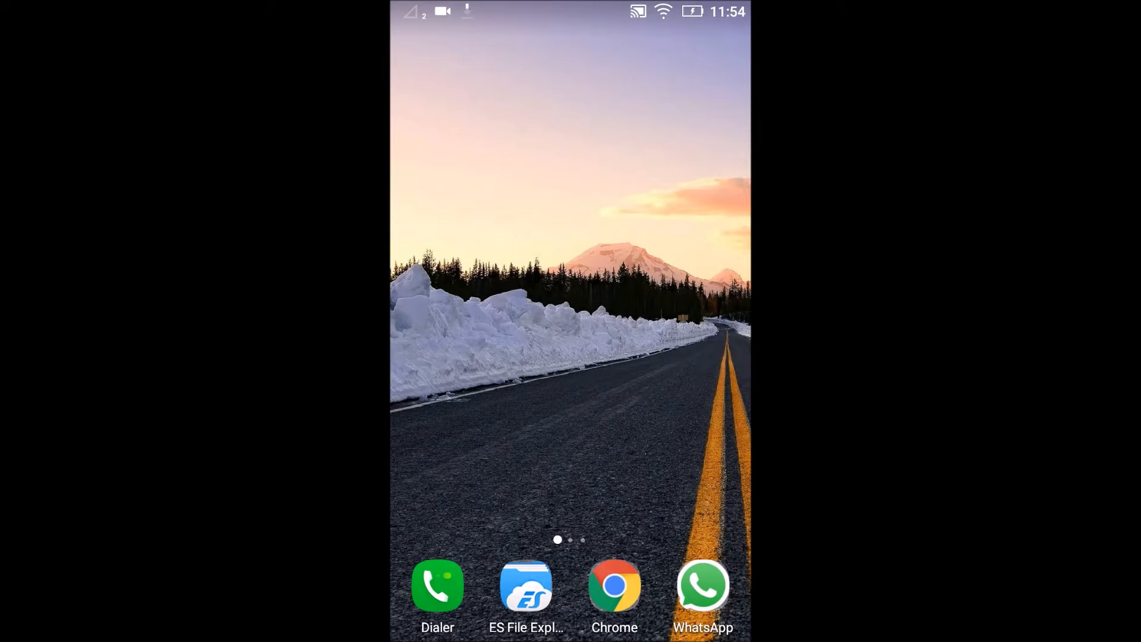
Search Google Play Store for 'root checker' using recent searches.
scroll(left, 3)
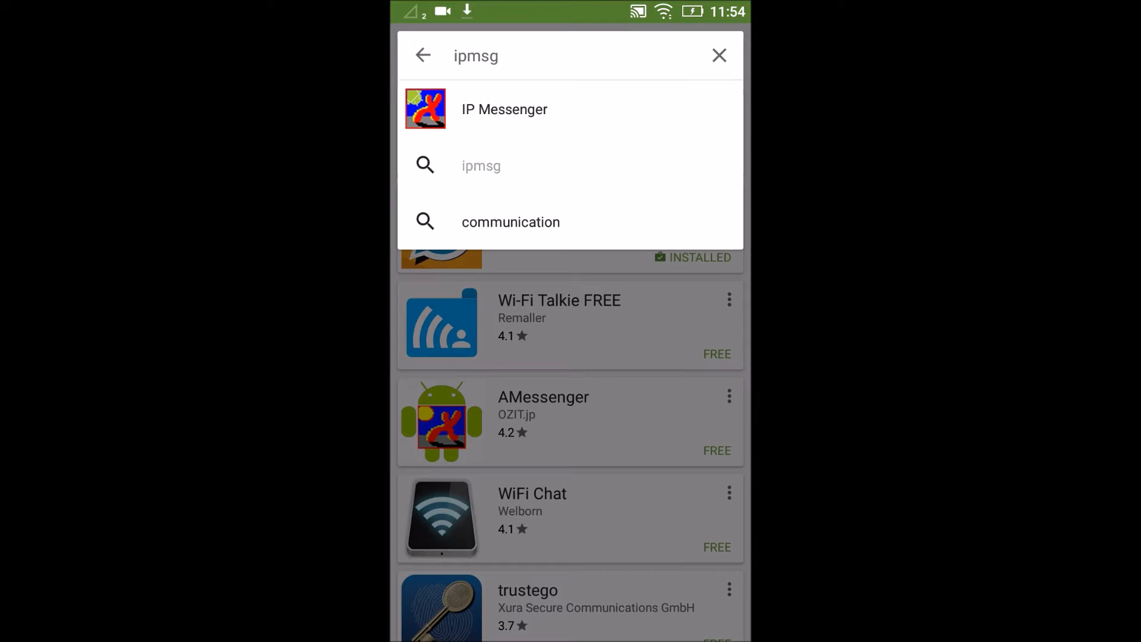
click(719, 55)
text(root checker)
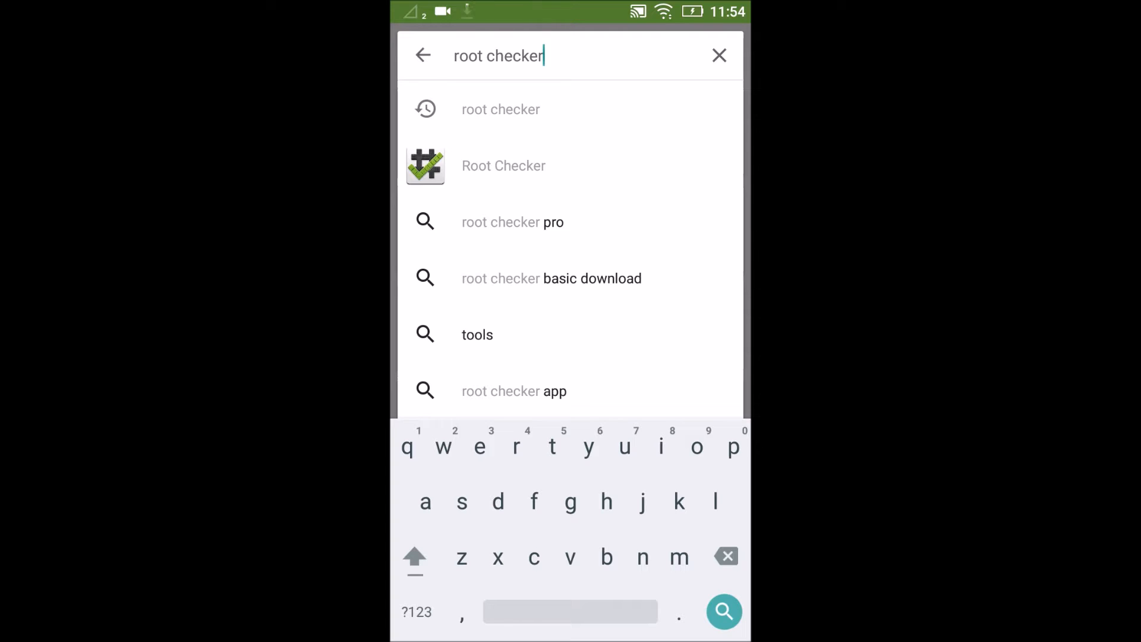
click(719, 55)
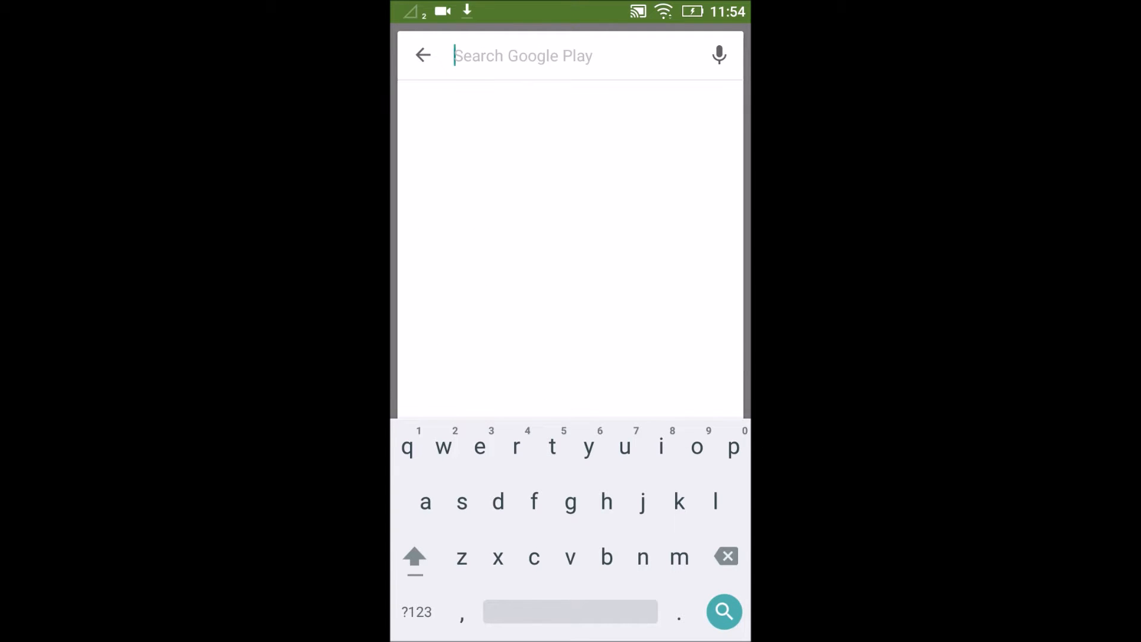
click(522, 55)
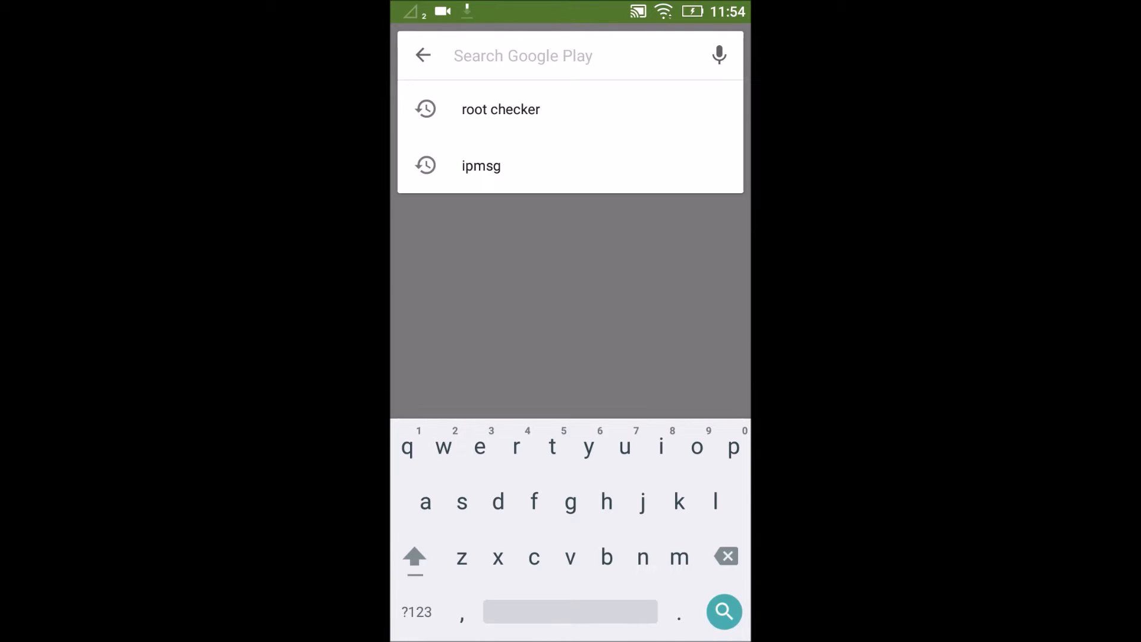
click(500, 109)
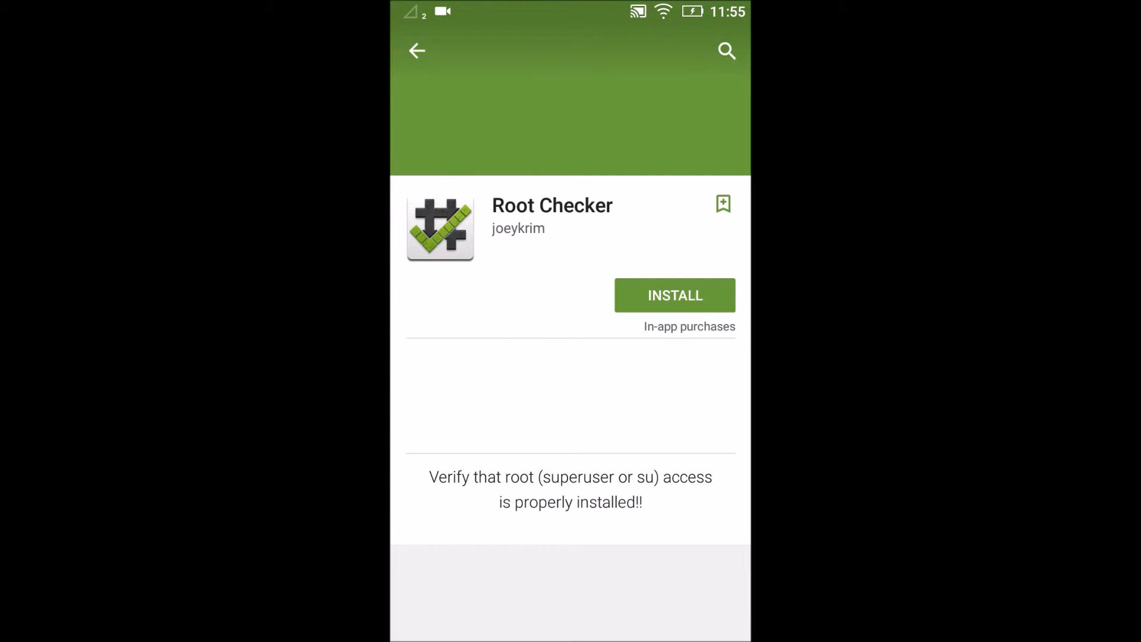
Install Root Checker and accept its permissions.
click(673, 295)
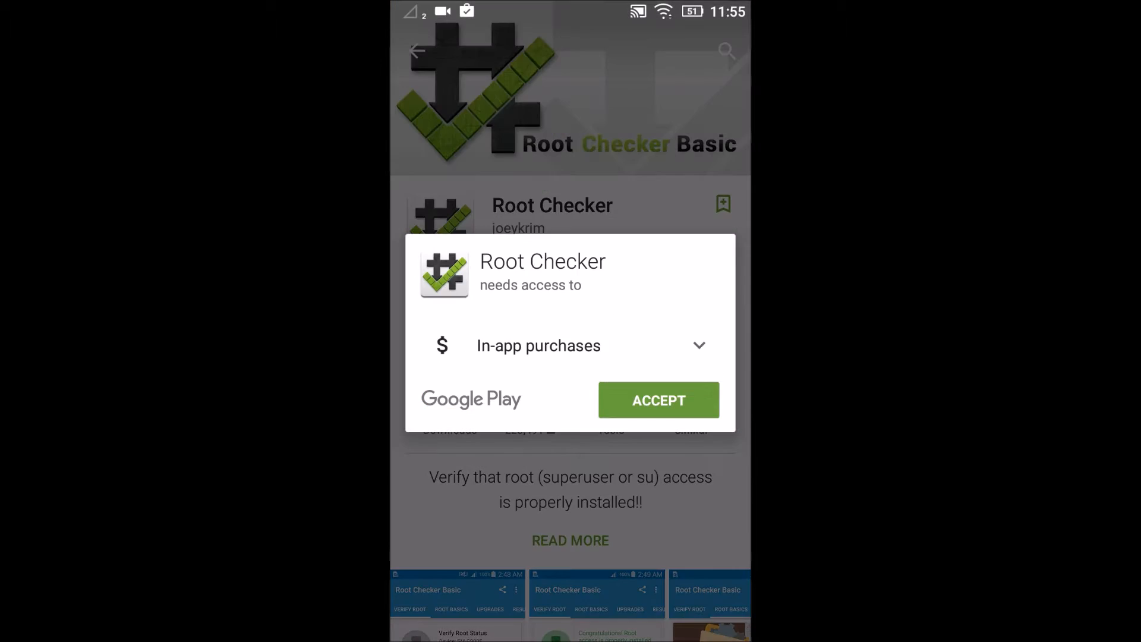
click(657, 399)
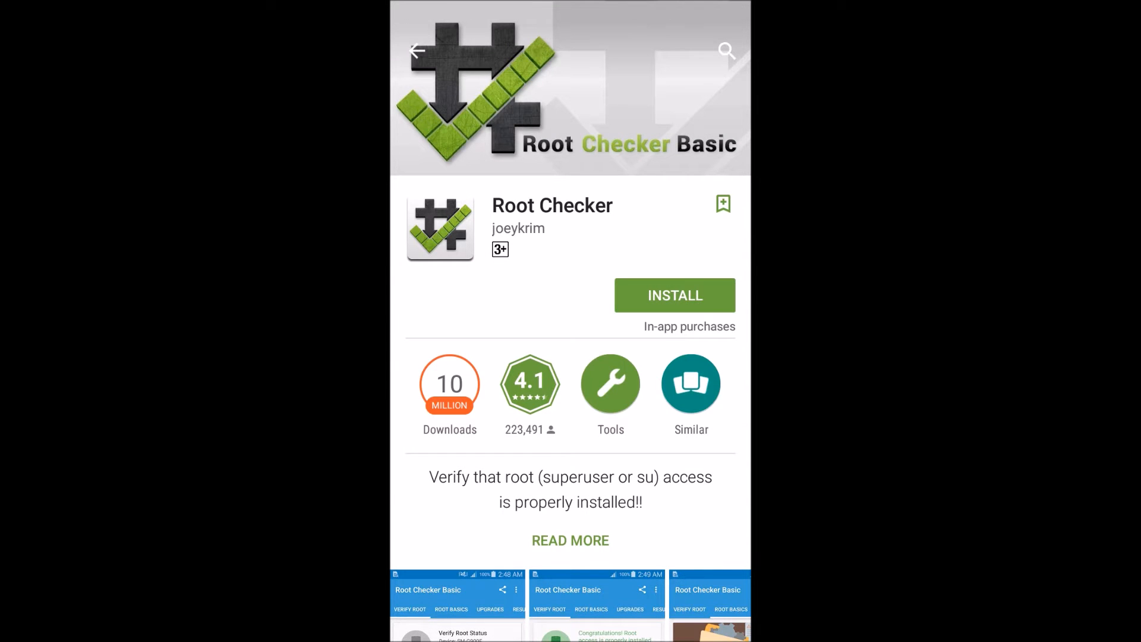
click(673, 295)
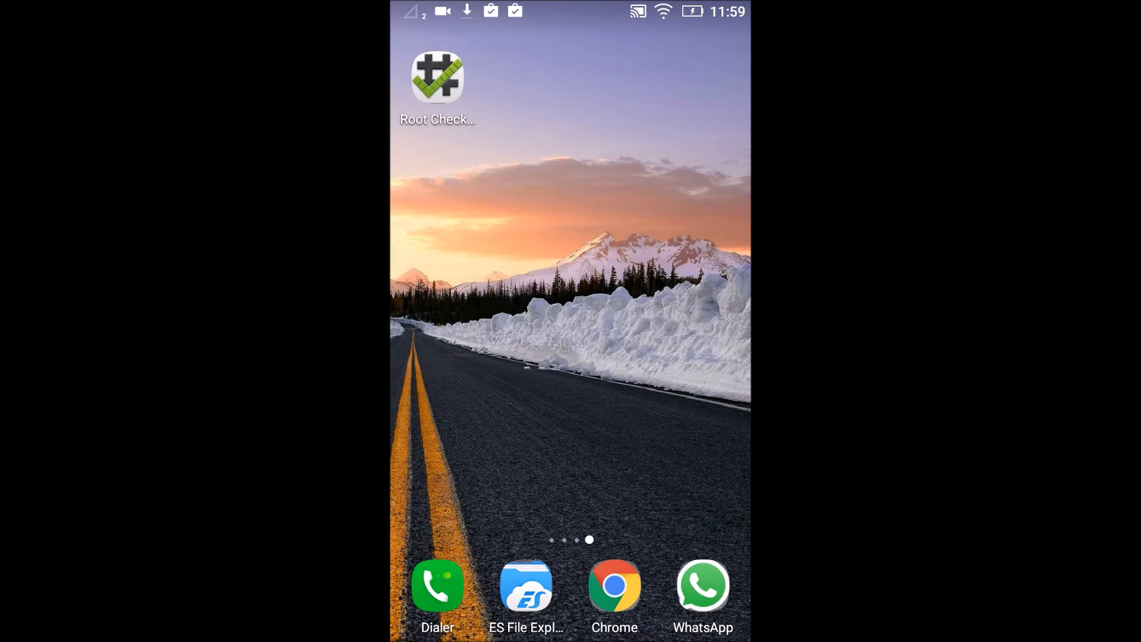
Launch Root Checker, dismiss the Welcome dialog, and tap VERIFY ROOT.
click(437, 76)
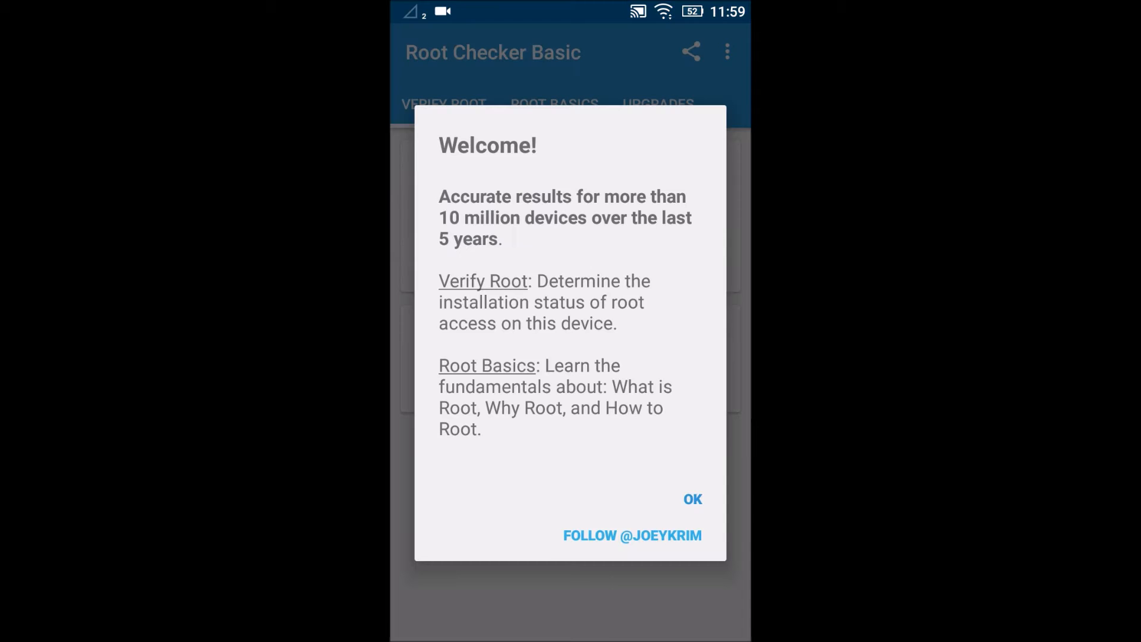
click(691, 499)
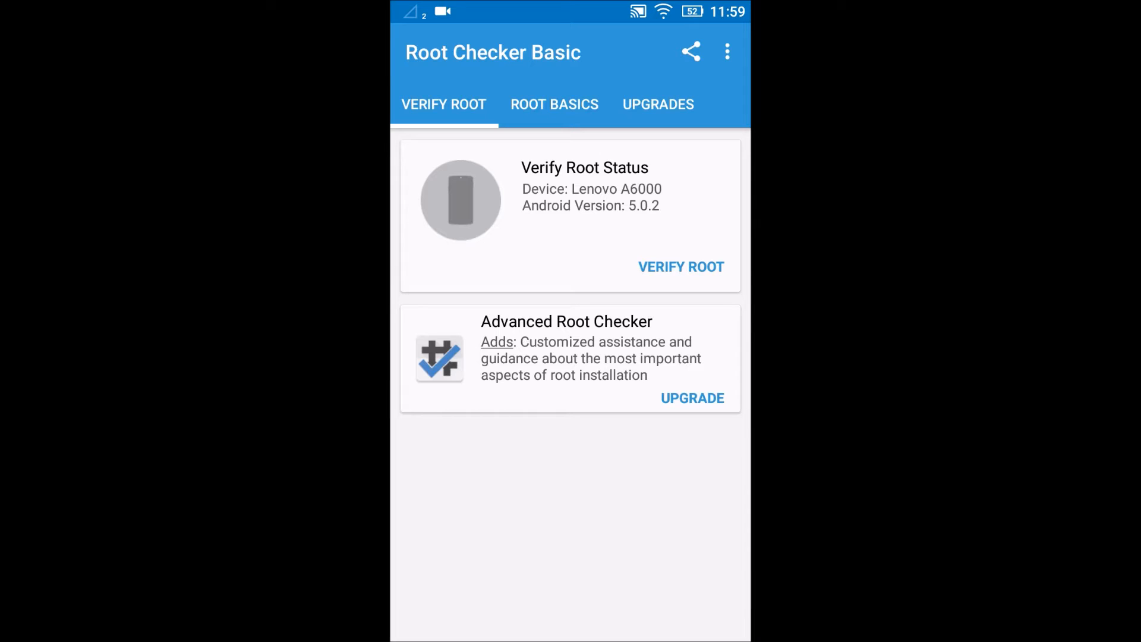
click(570, 215)
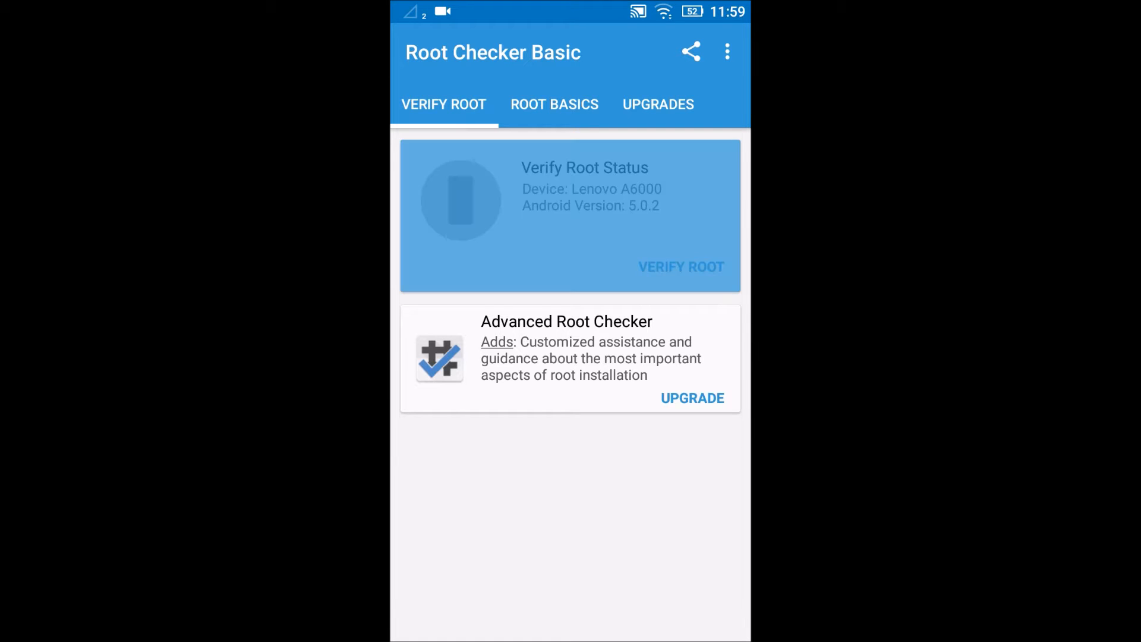
click(680, 266)
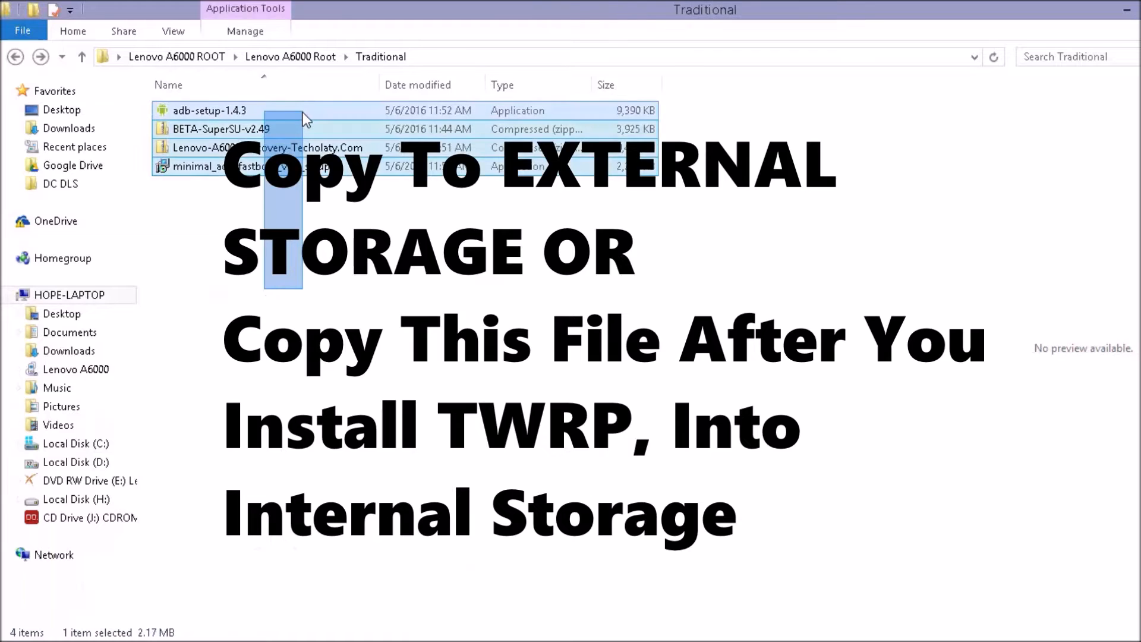
Extract All on the Lenovo-A6000-Recovery-Techolaty.Com zip.
click(298, 211)
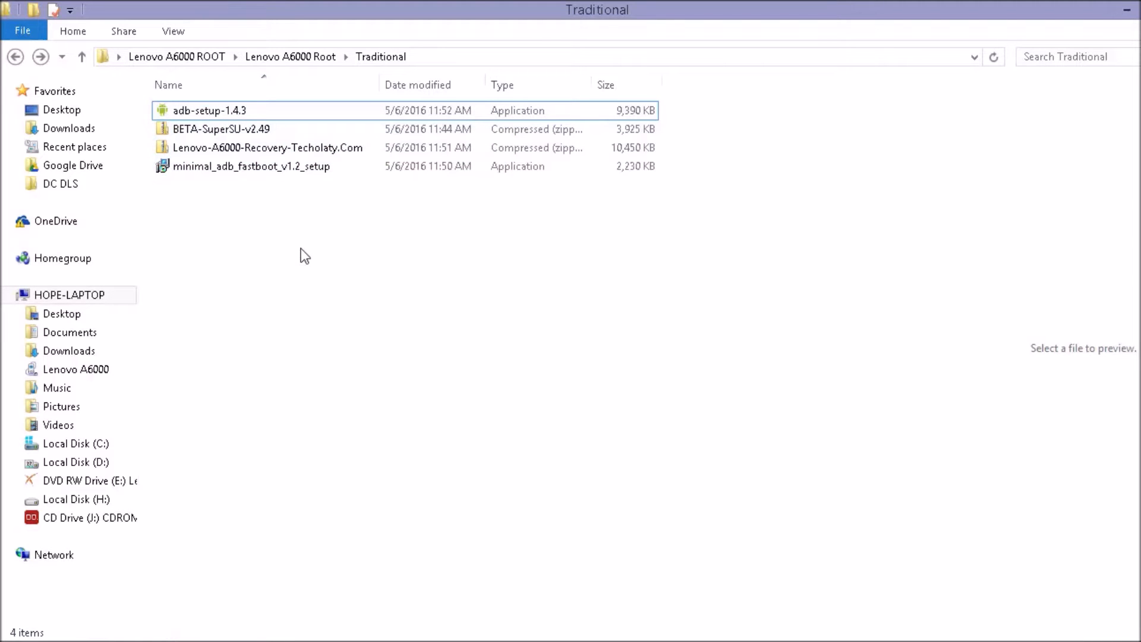
mouse_move(672, 148)
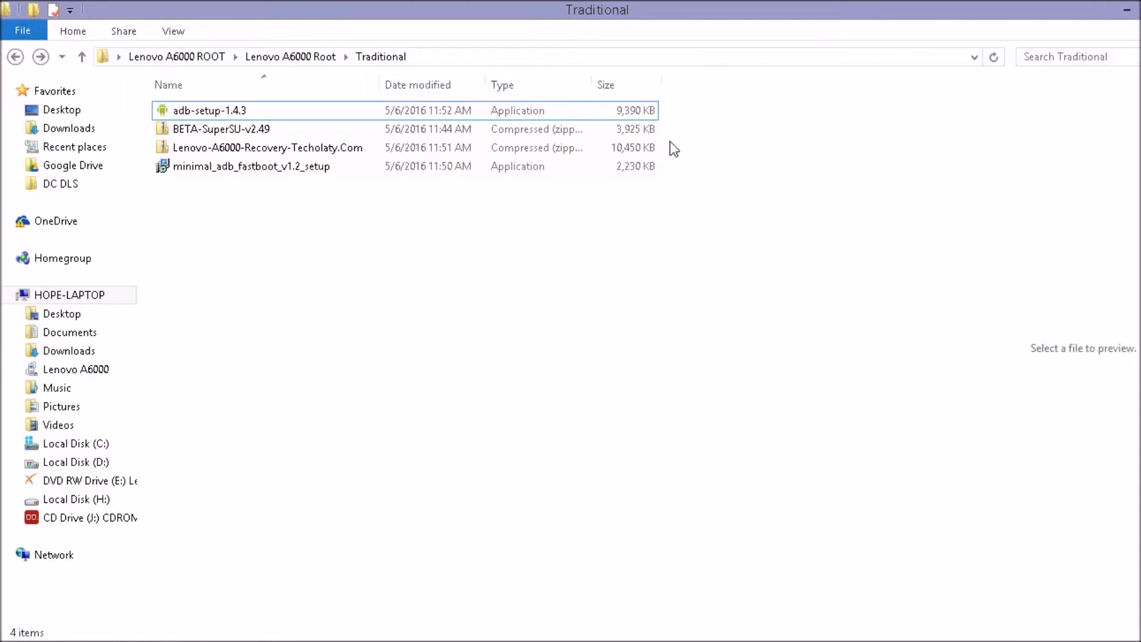
right_click(266, 146)
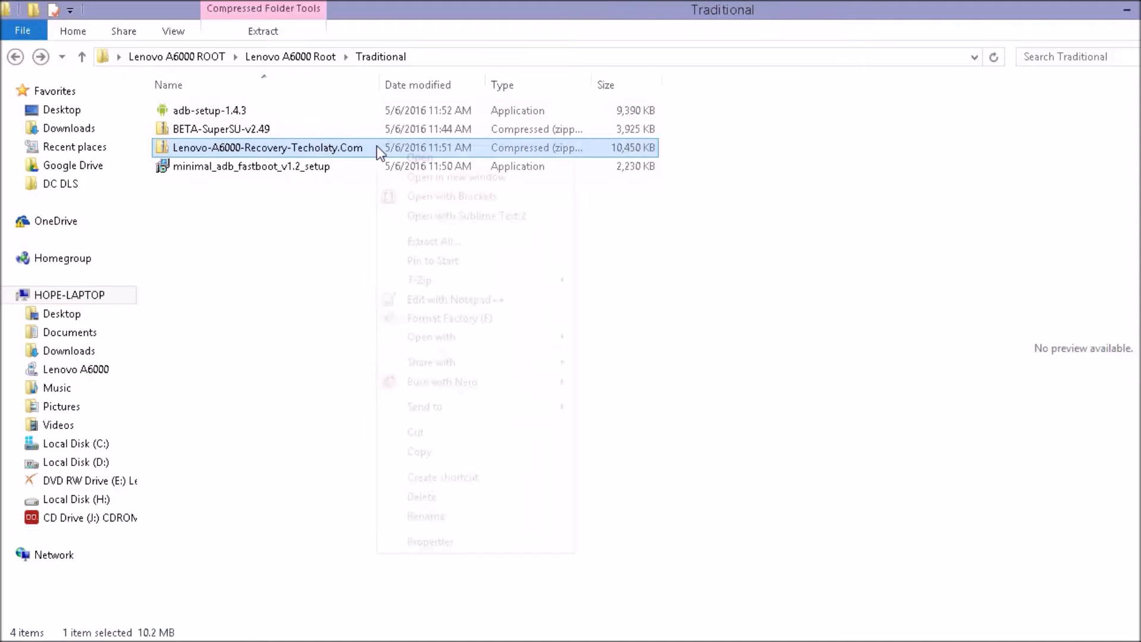
mouse_move(431, 336)
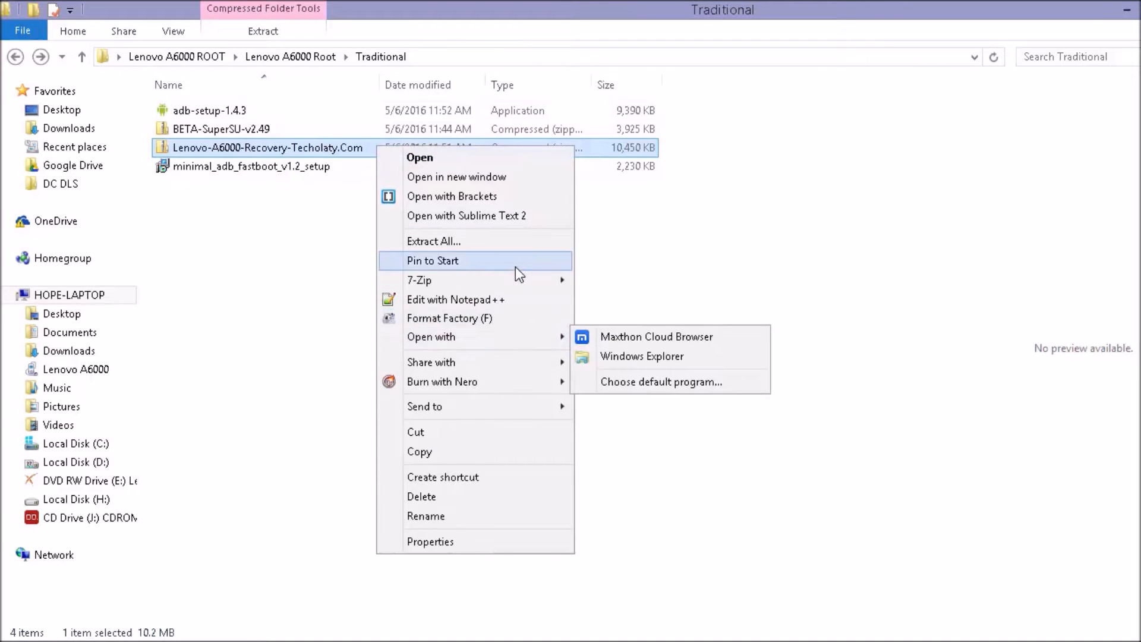
click(434, 241)
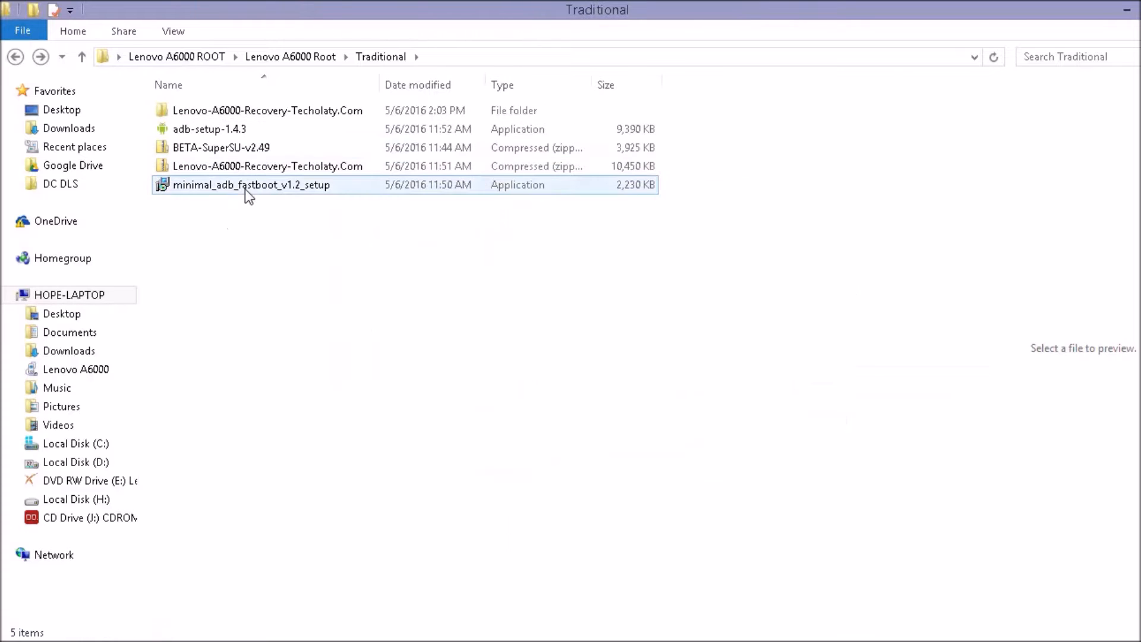
double_click(250, 184)
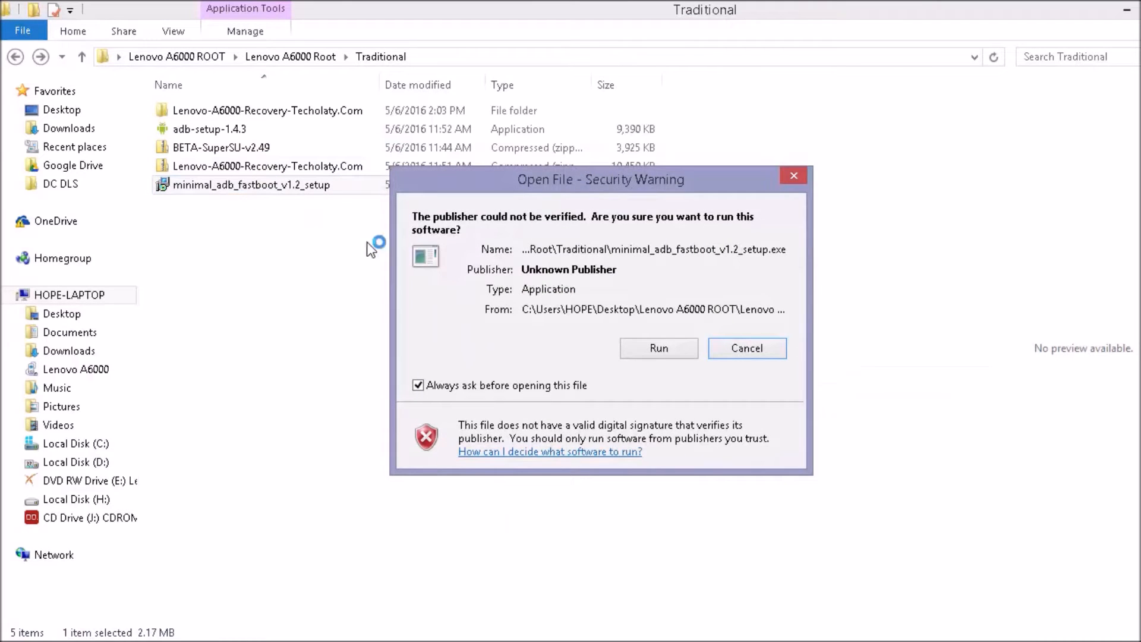
click(745, 347)
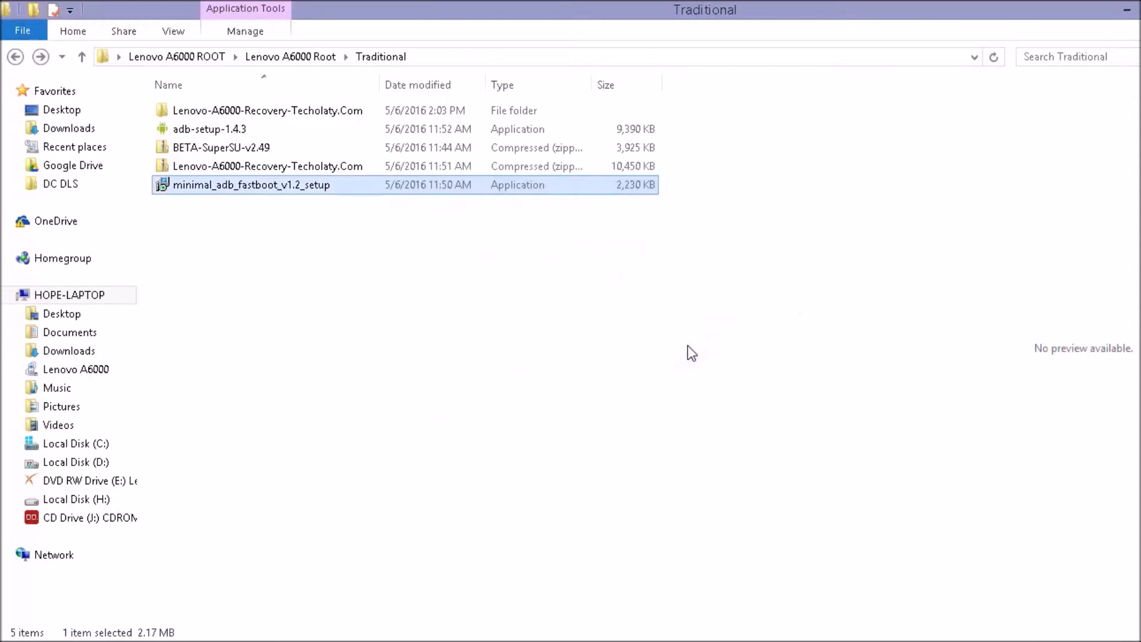
double_click(251, 184)
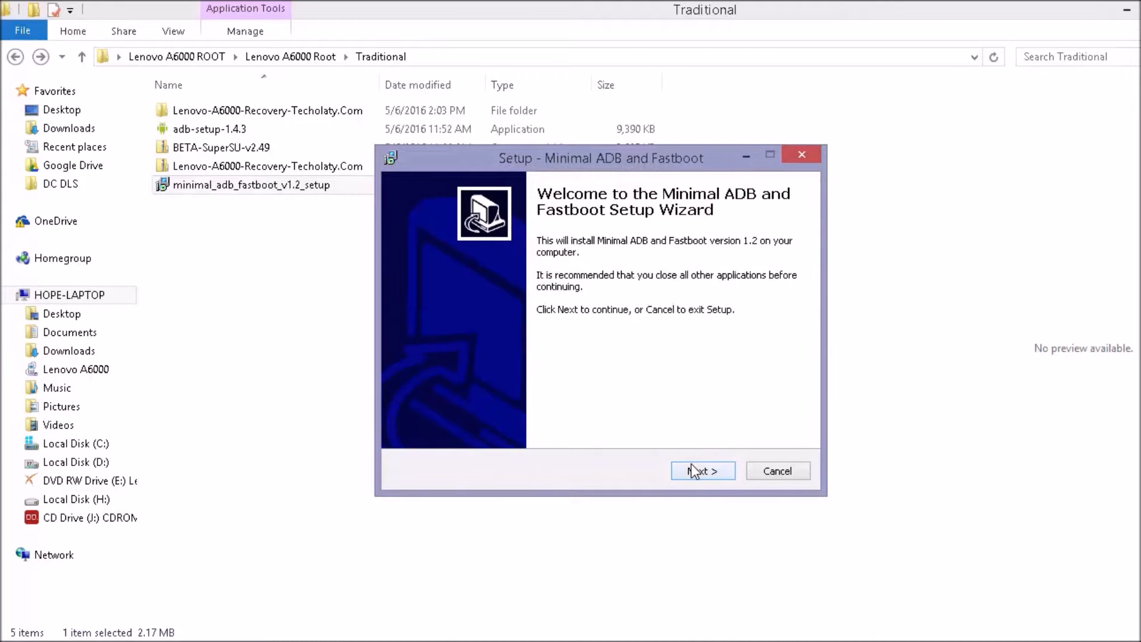
click(702, 470)
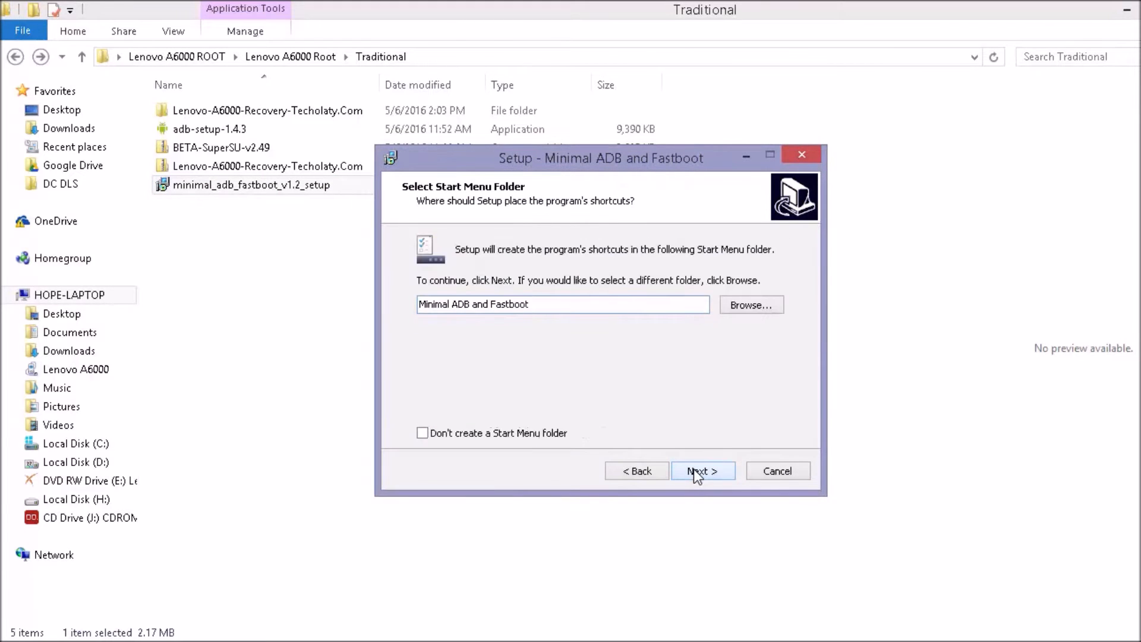
click(701, 471)
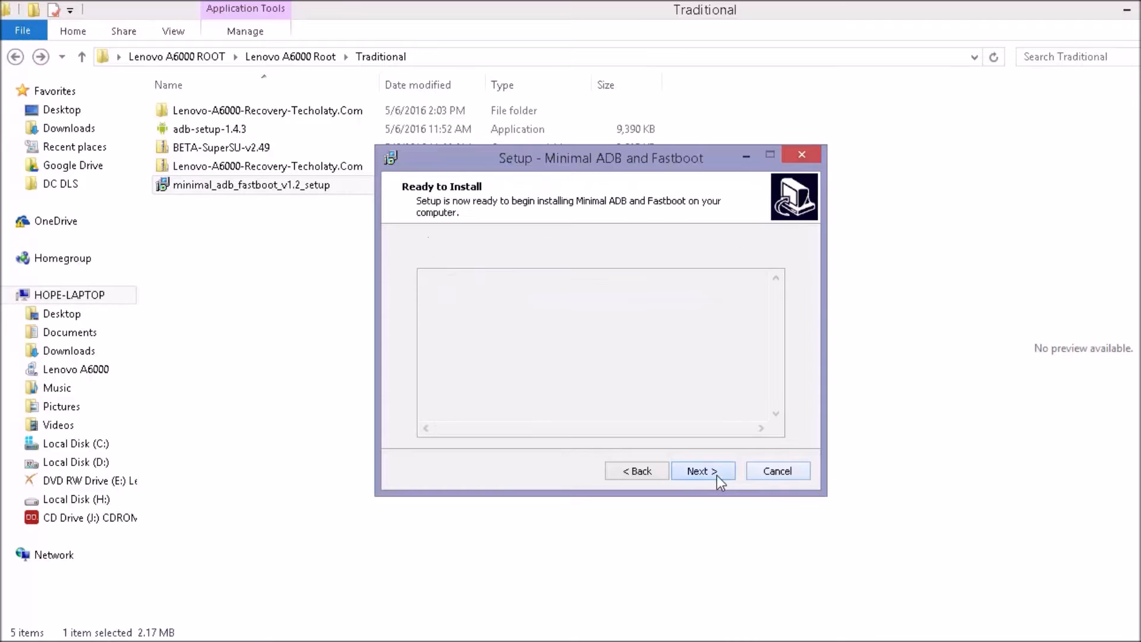
click(701, 471)
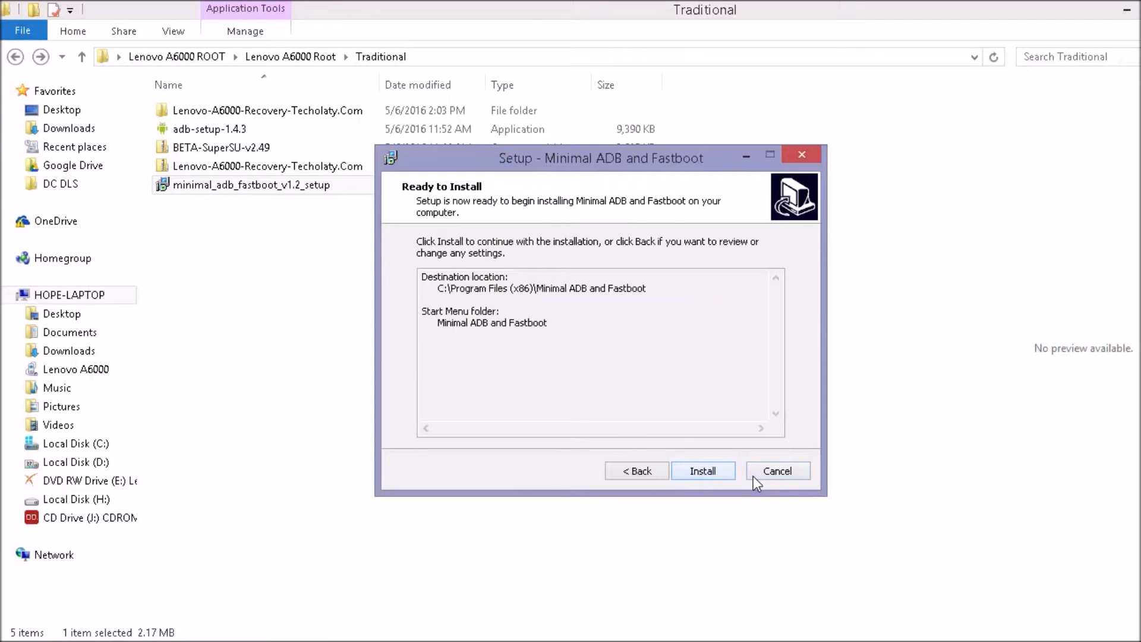
click(776, 470)
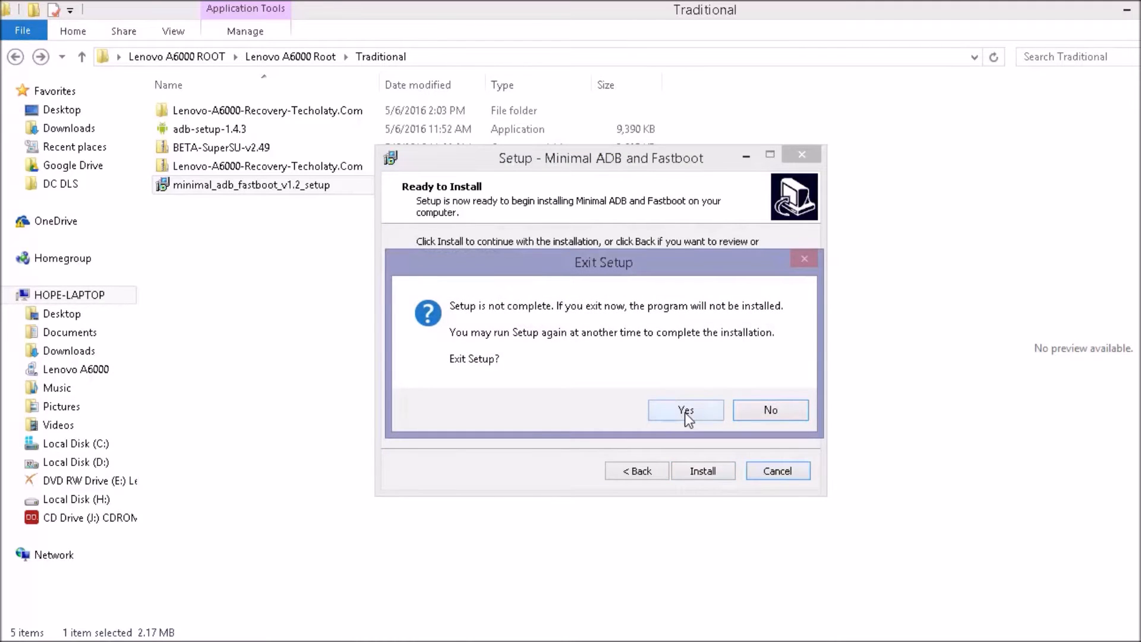
click(684, 409)
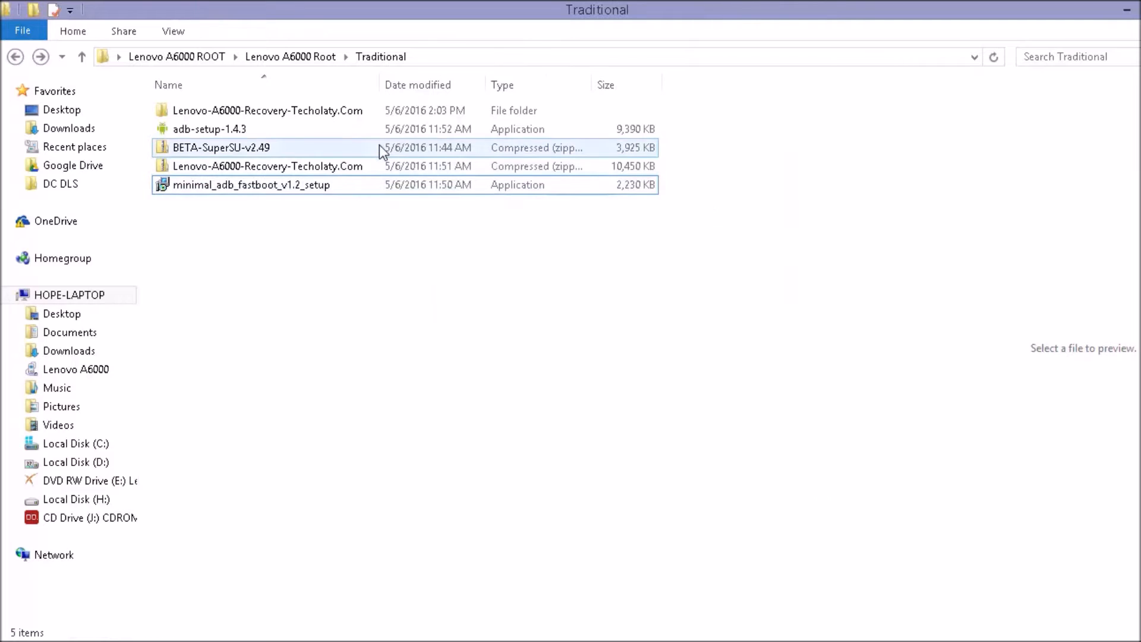
Paste BETA-SuperSU-v2.49 into Lenovo A6000 internal storage, then return to Traditional.
click(221, 146)
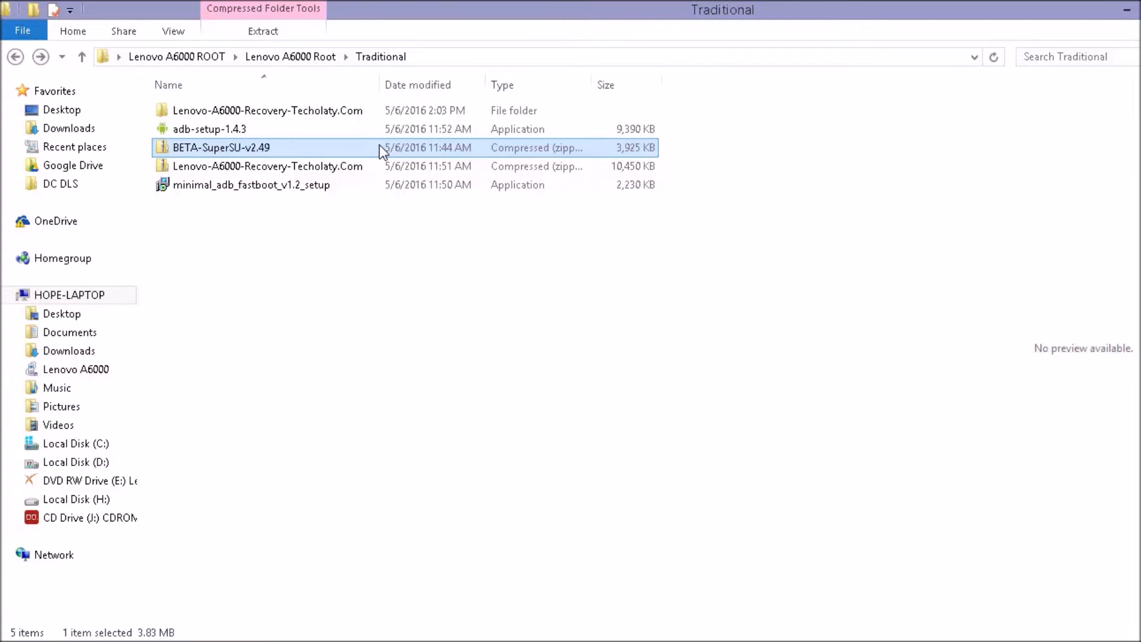
mouse_move(289, 137)
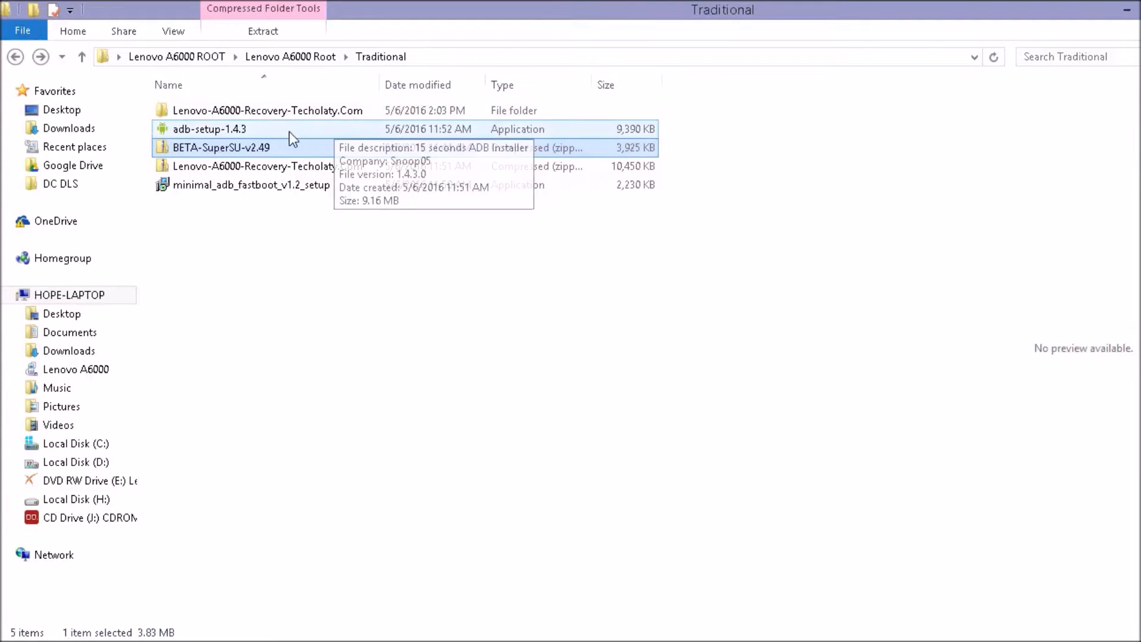
mouse_move(264, 148)
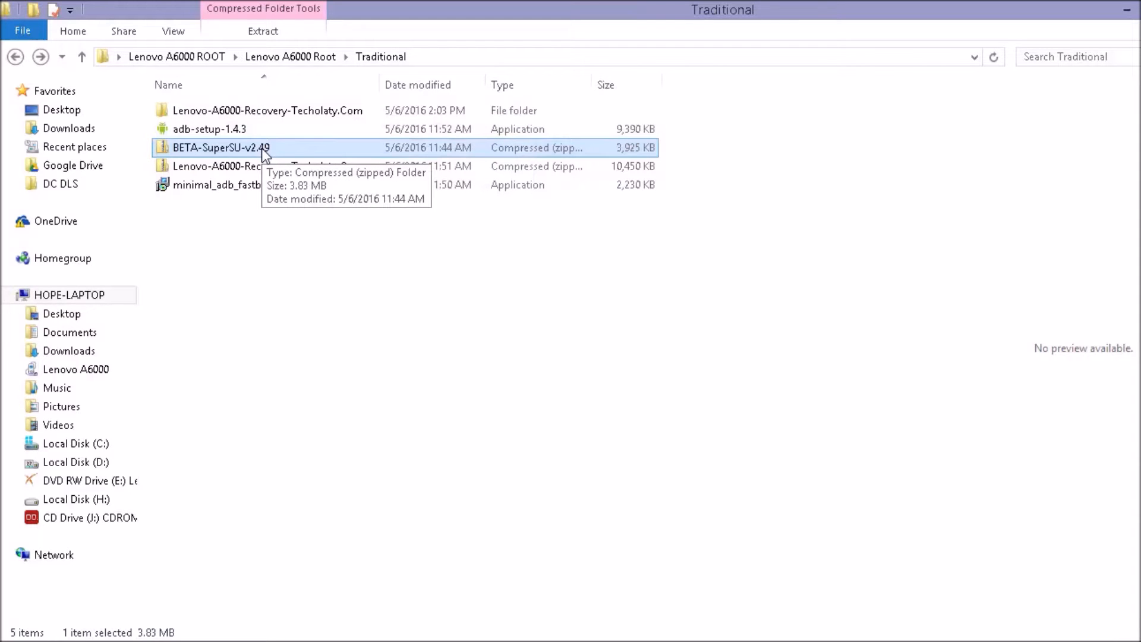
click(68, 294)
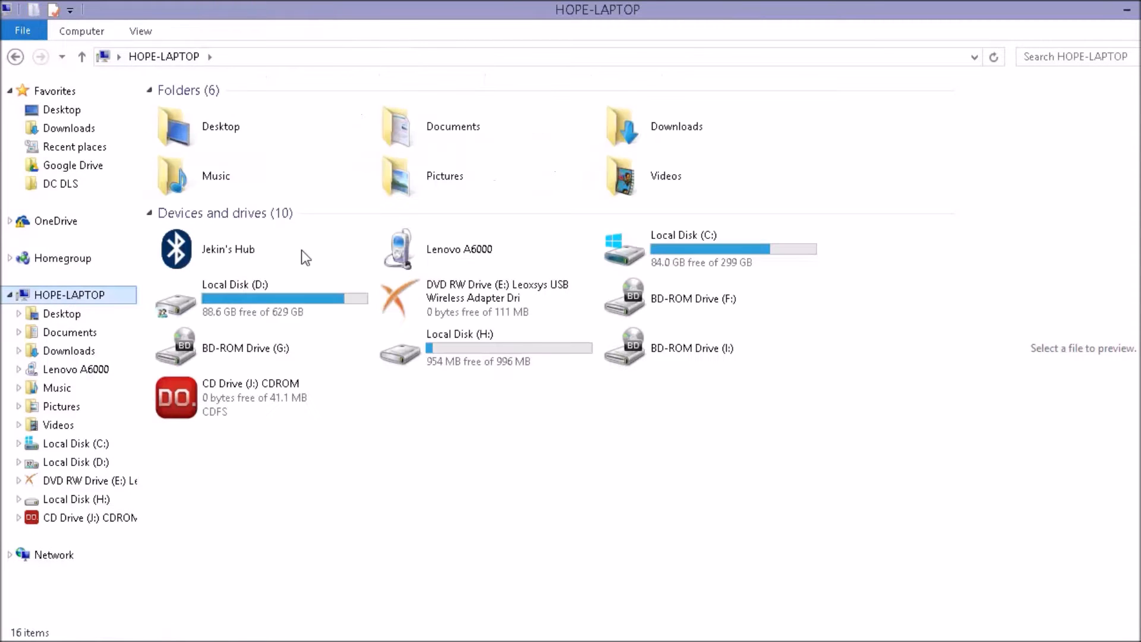
click(458, 249)
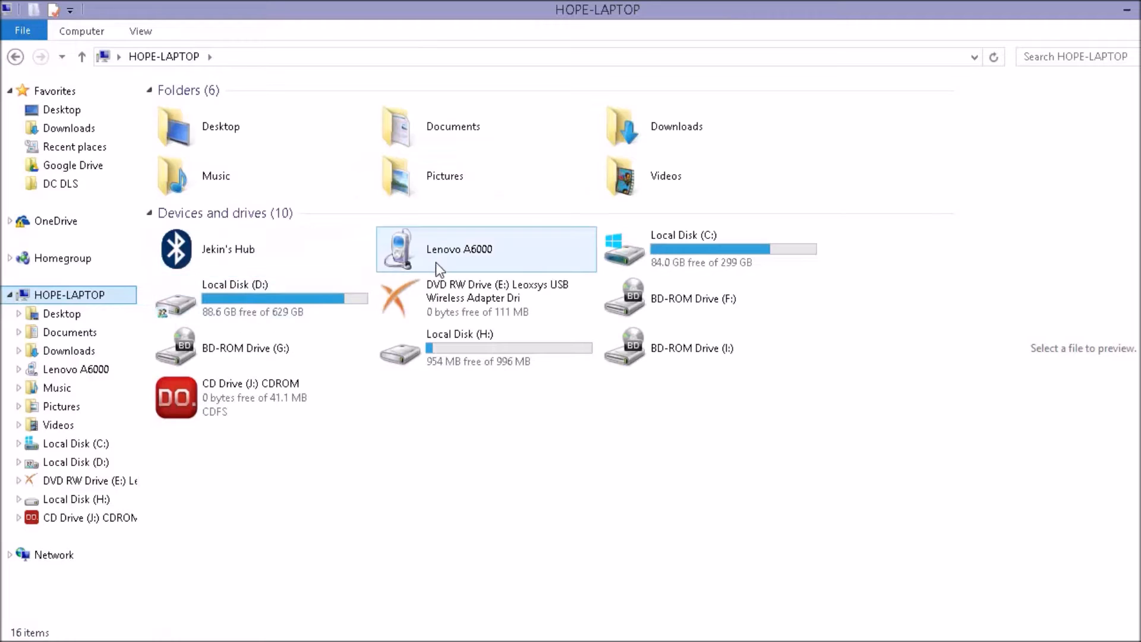
double_click(459, 249)
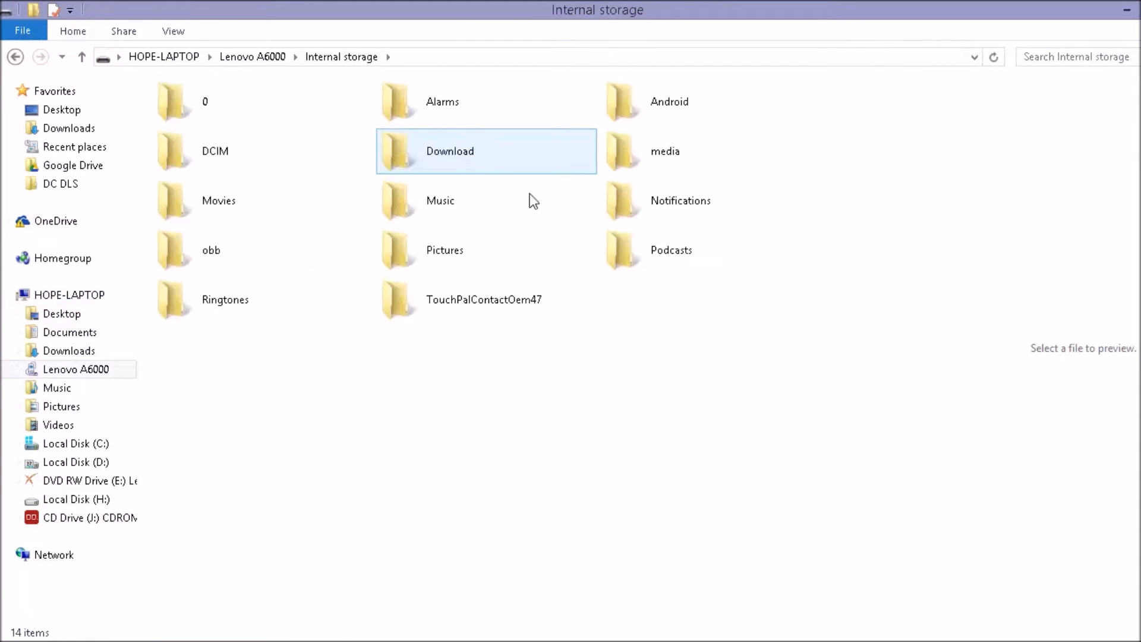
click(577, 460)
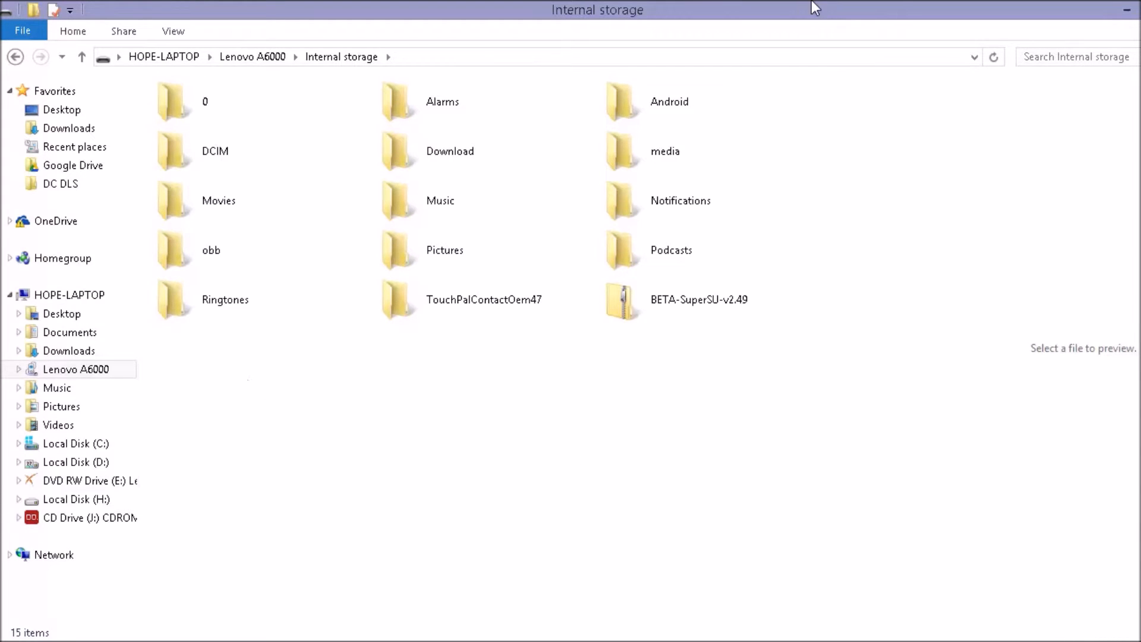
click(15, 57)
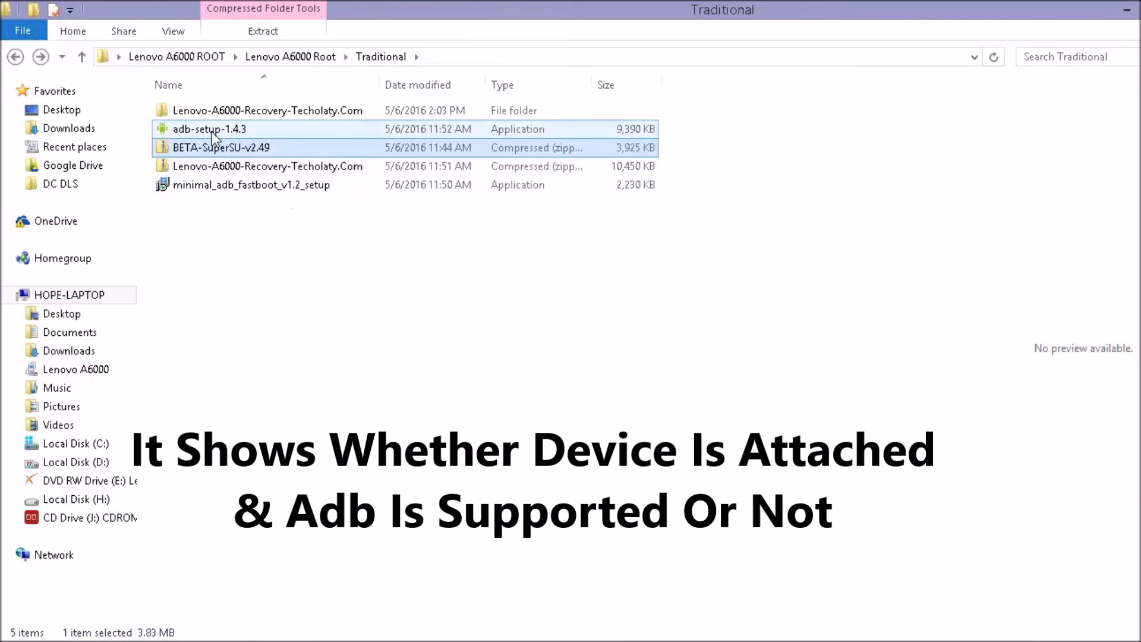
Copy recovery.img into C:\Program Files (x86)\Minimal ADB and Fastboot, granting admin permission.
double_click(267, 110)
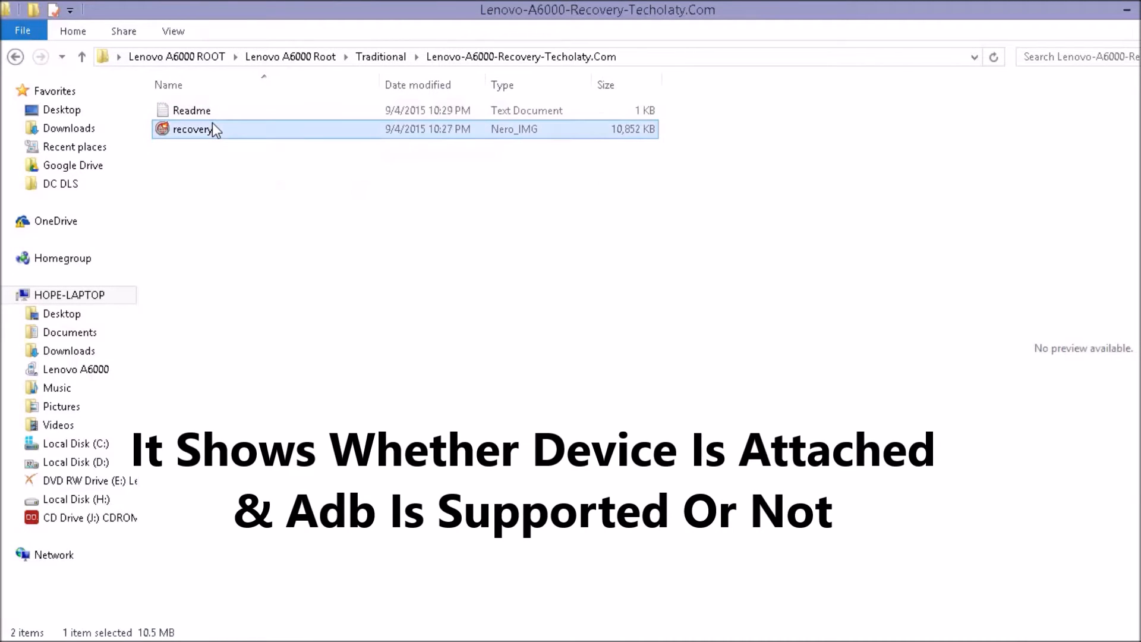
click(61, 314)
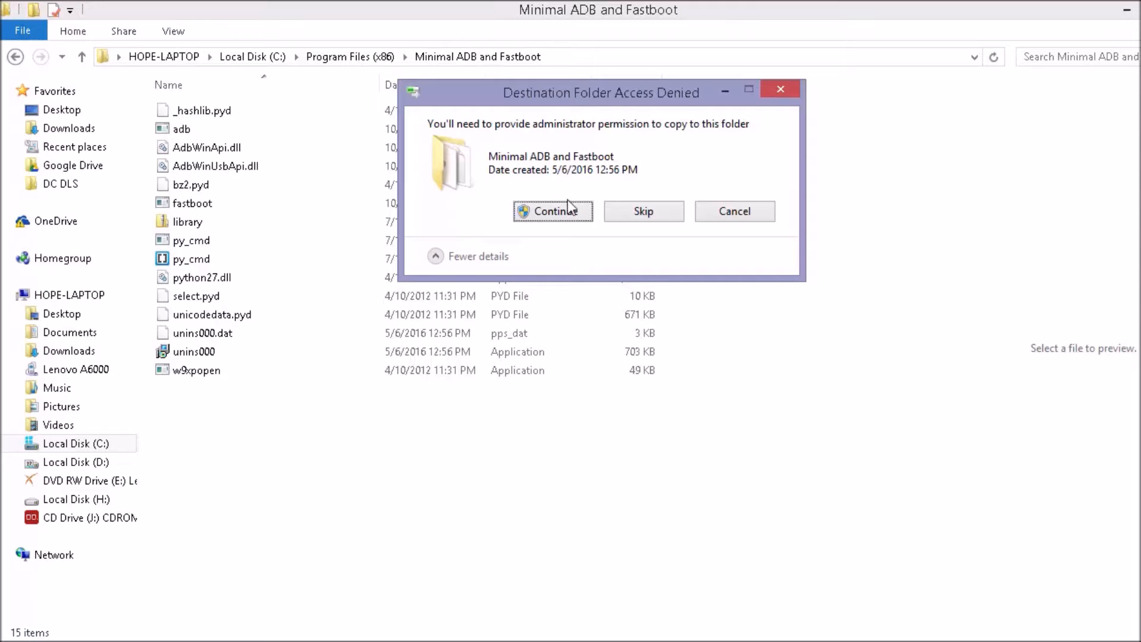
click(553, 211)
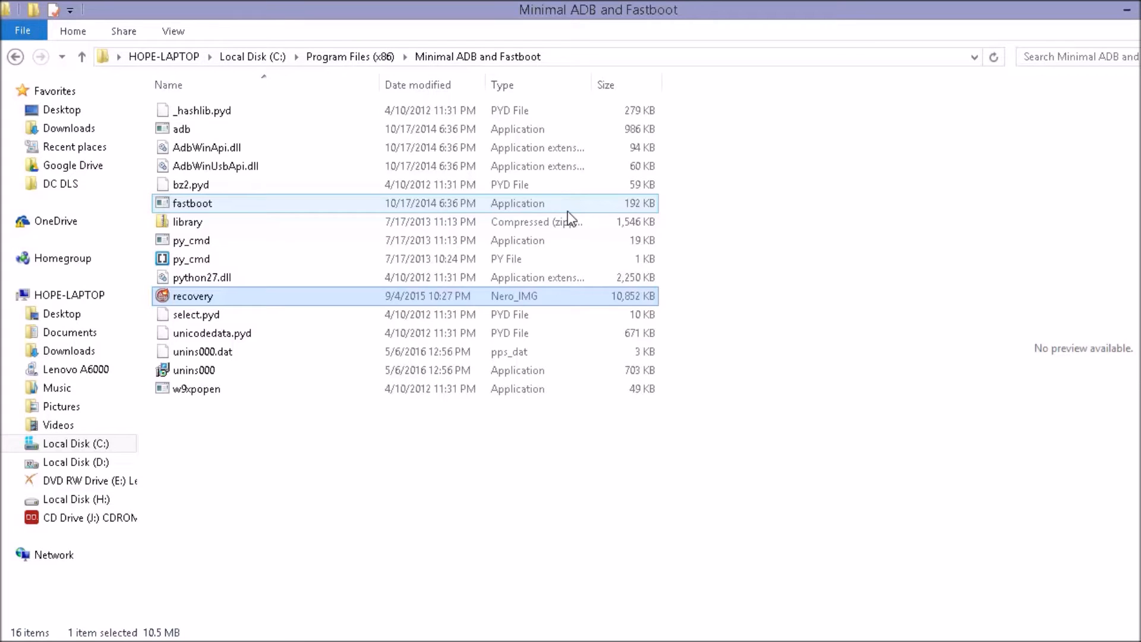
click(309, 509)
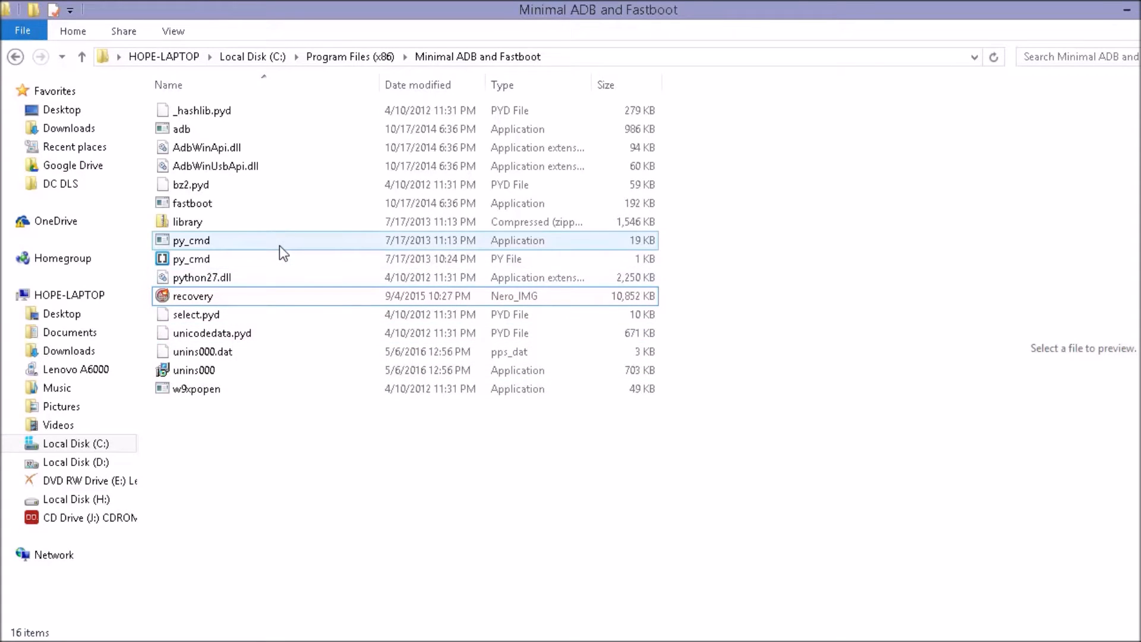
Open a command prompt via py_cmd and run 'adb devices'.
double_click(191, 240)
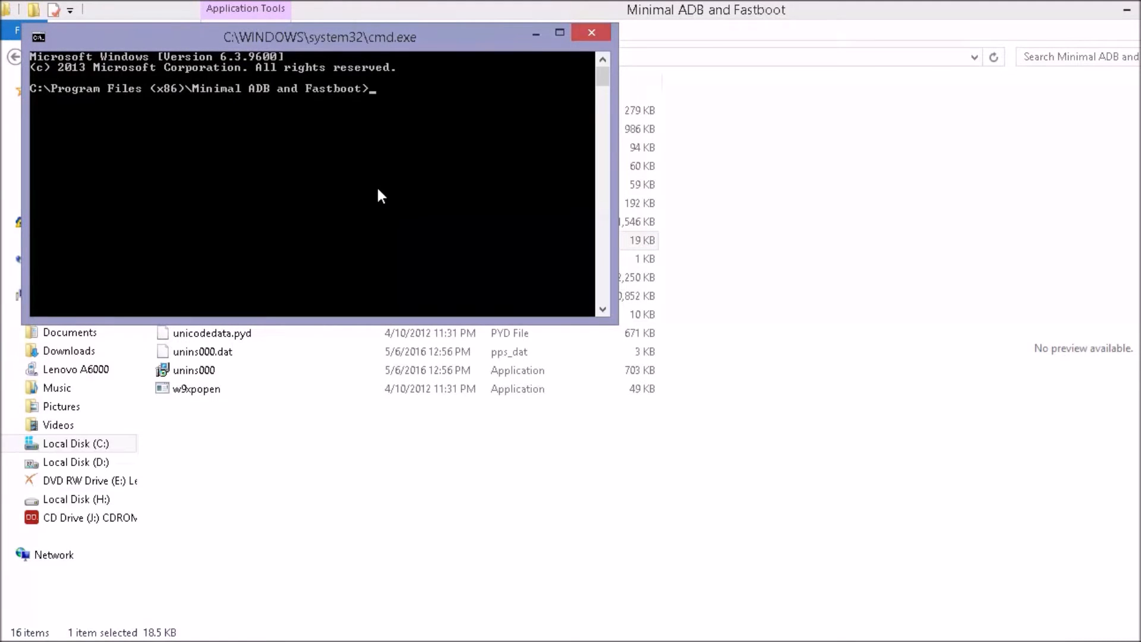
text(adb de)
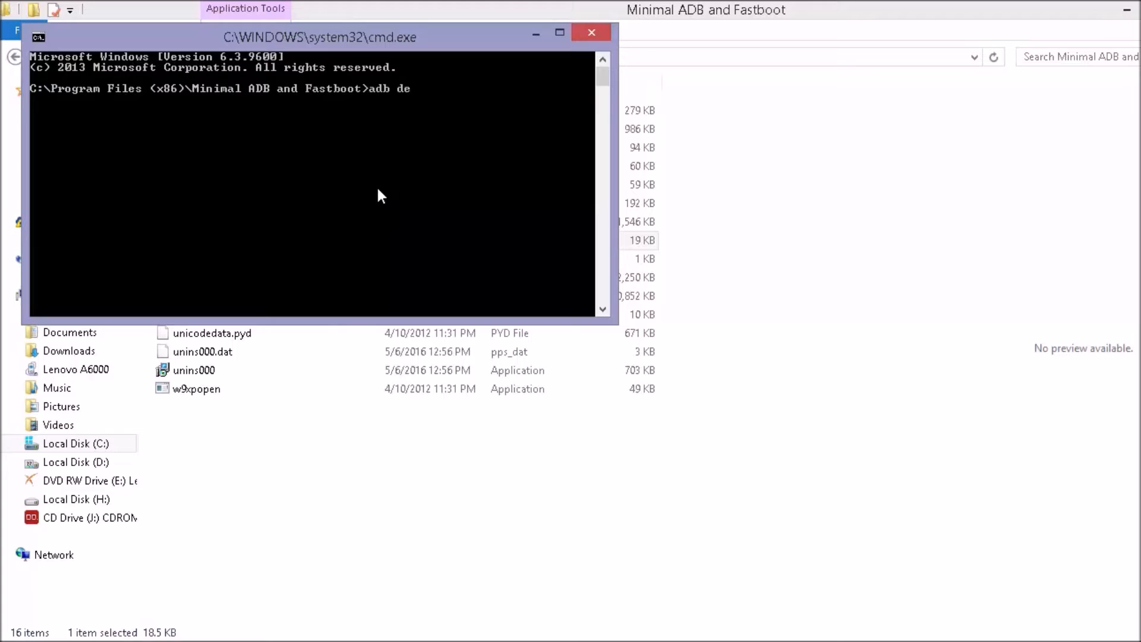
text(vices)
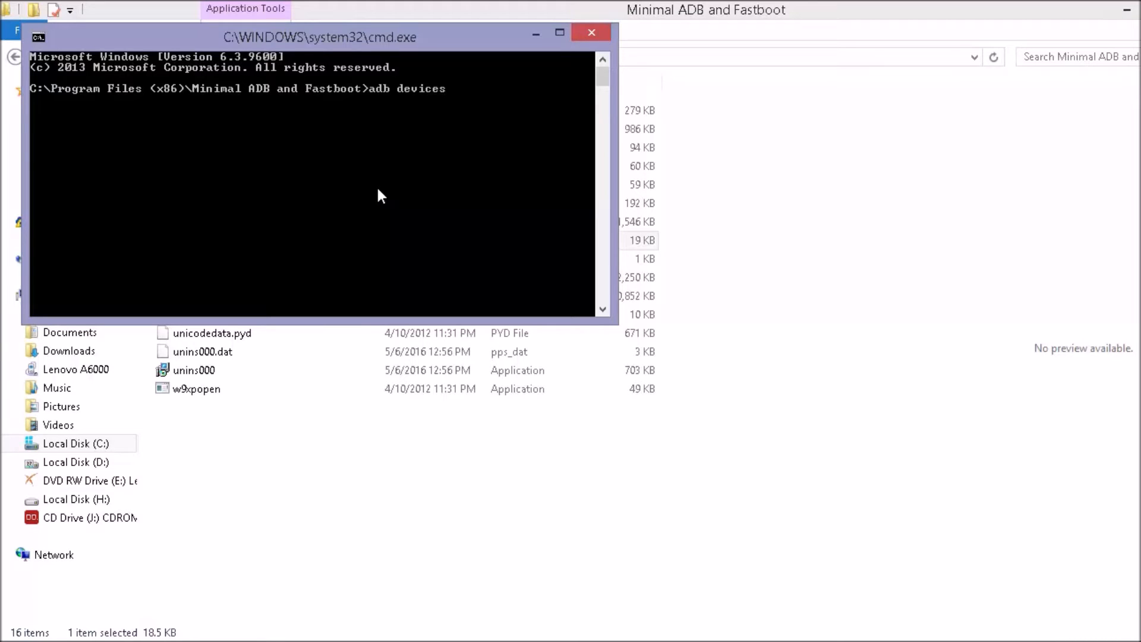
key(Return)
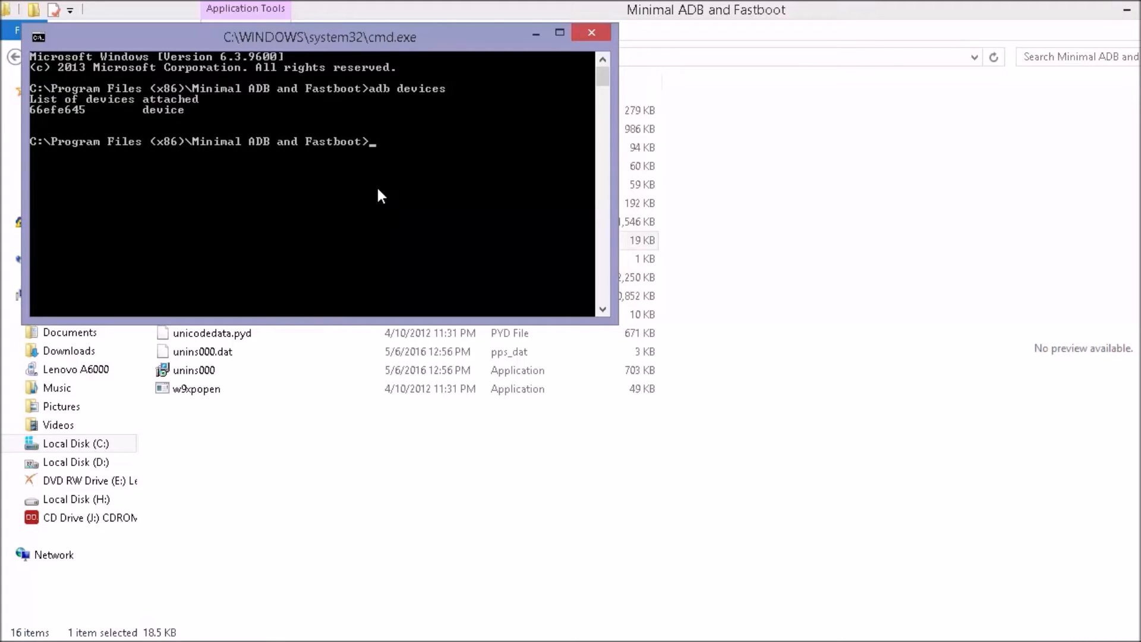
mouse_move(159, 120)
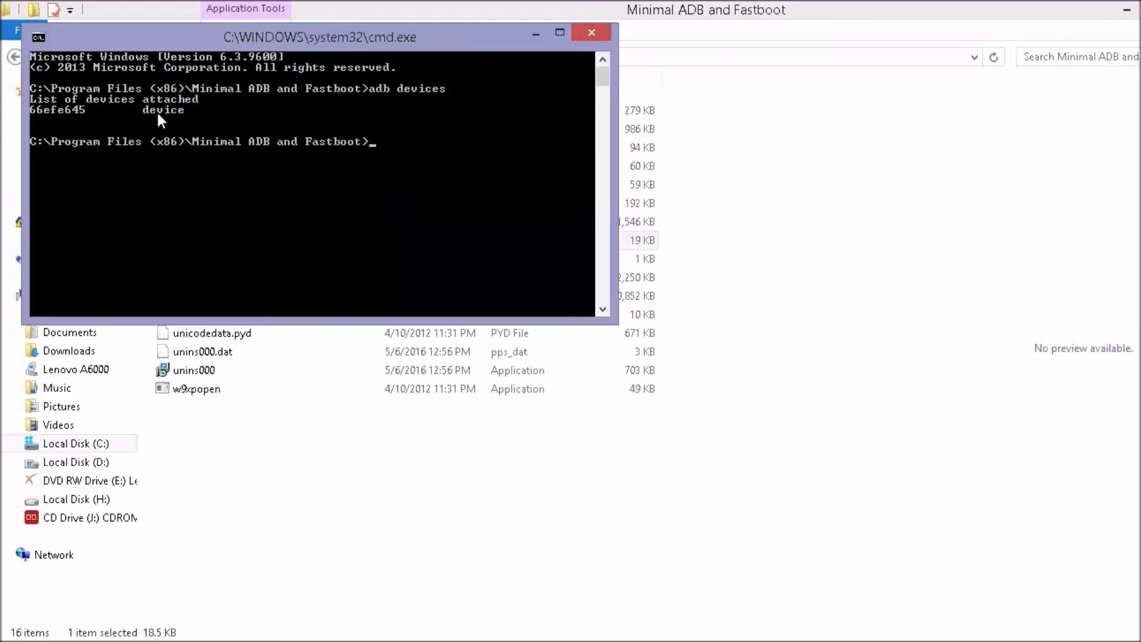
mouse_move(87, 129)
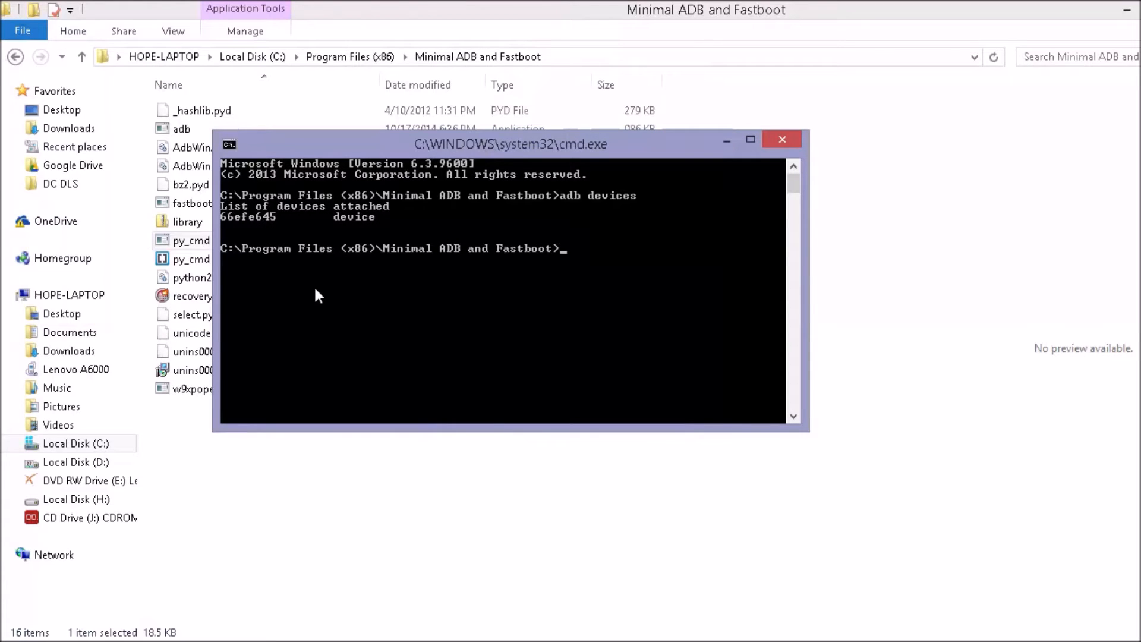
mouse_move(840, 551)
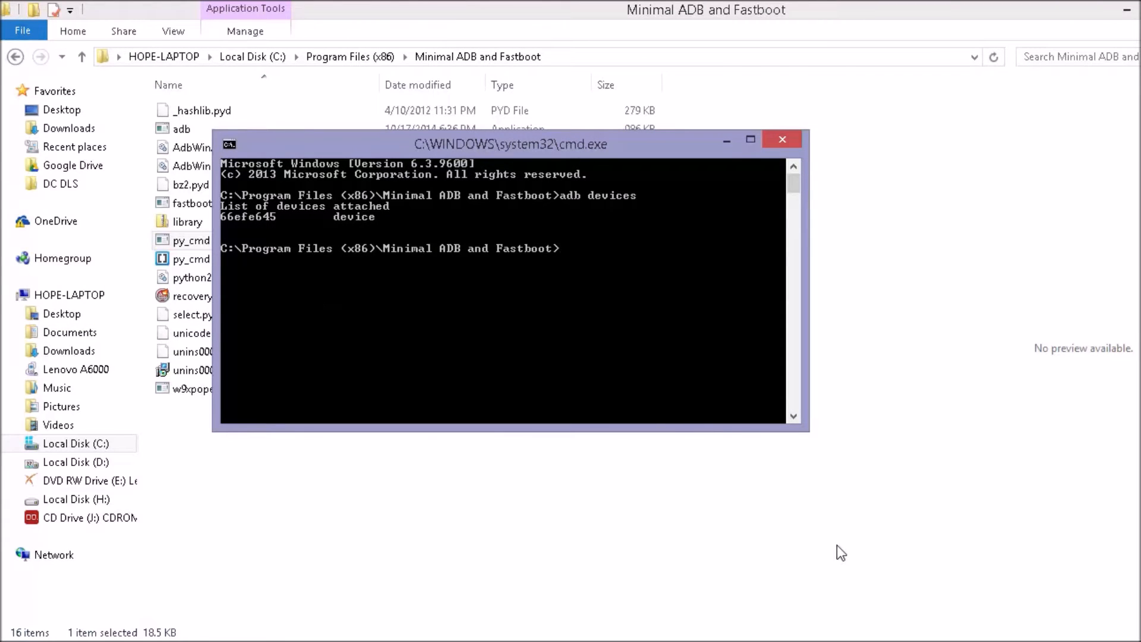
Run 'adb reboot bootloader' to restart the phone into bootloader mode.
text(adb)
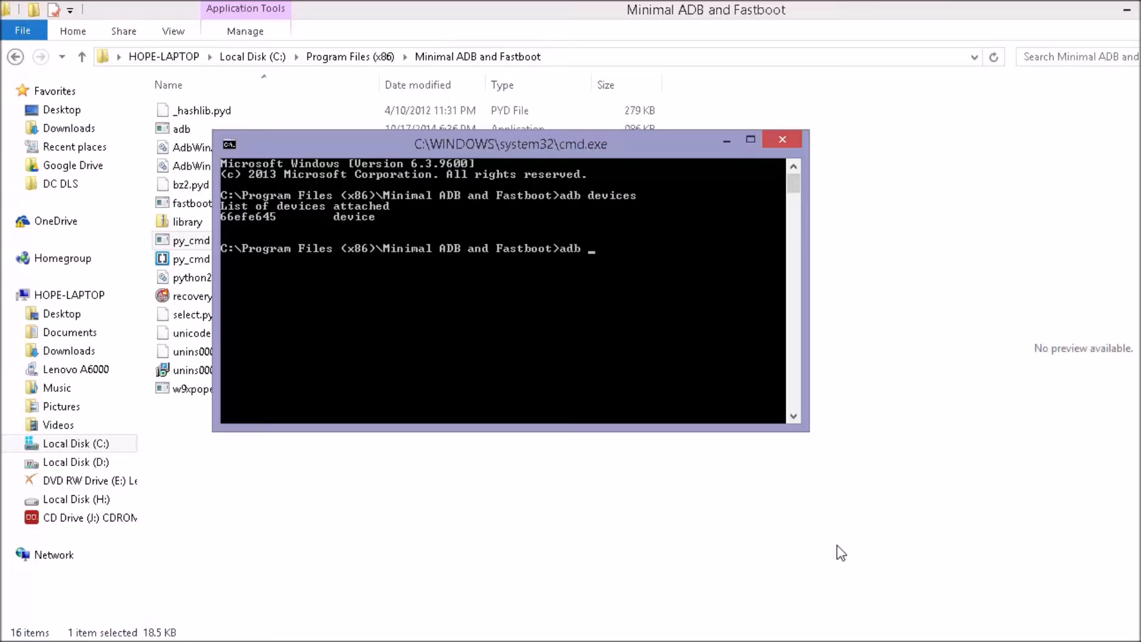
text(b)
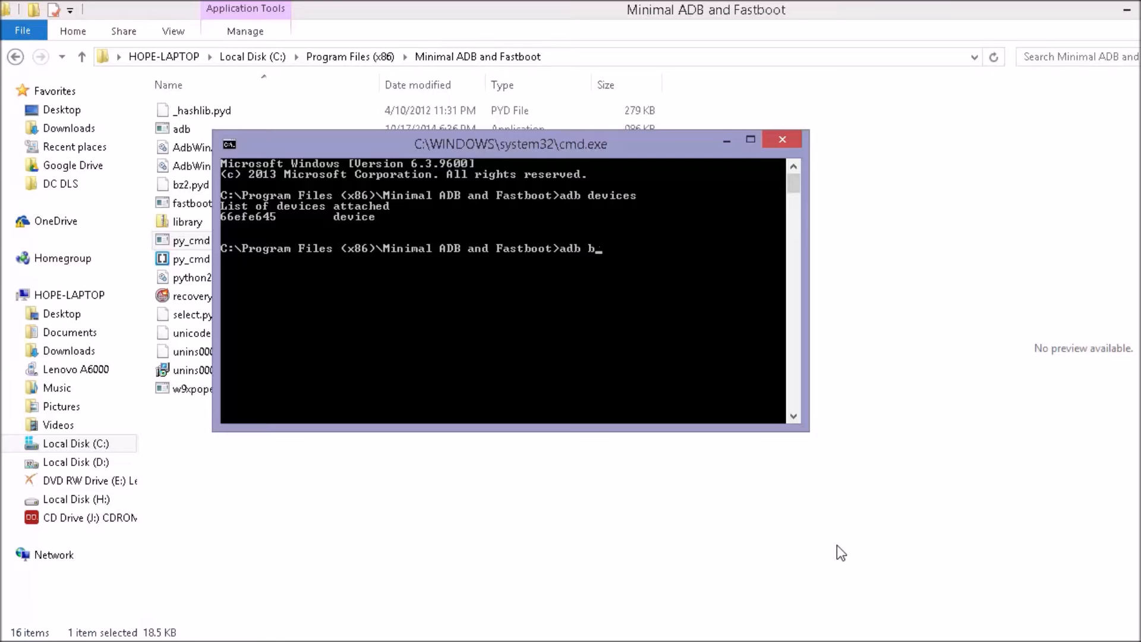
text(reboot bo)
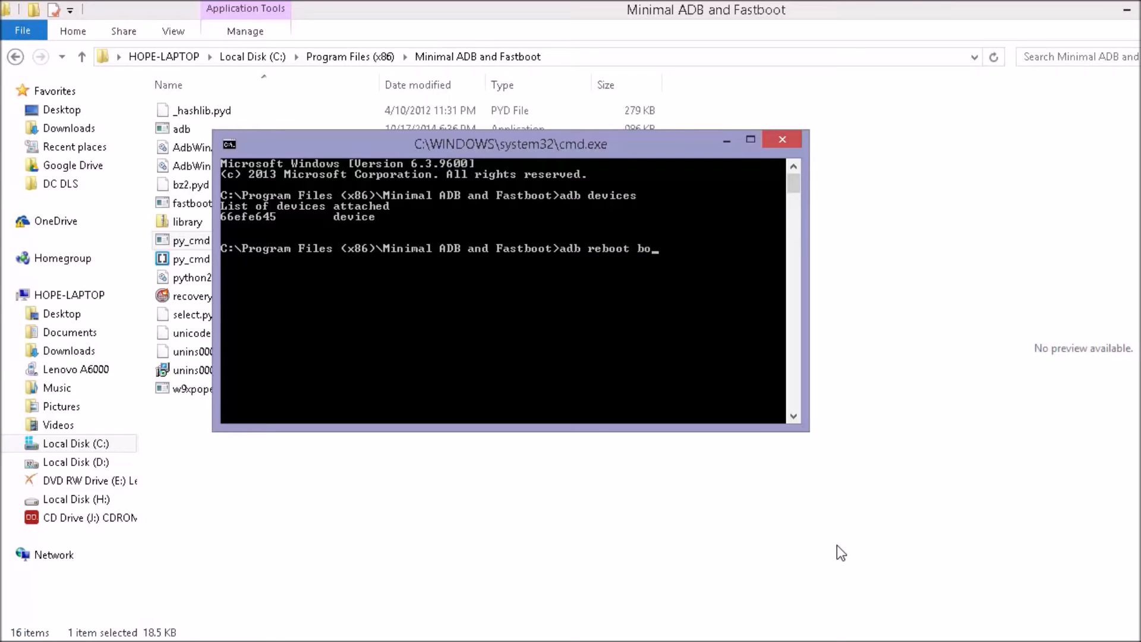
text(otloader)
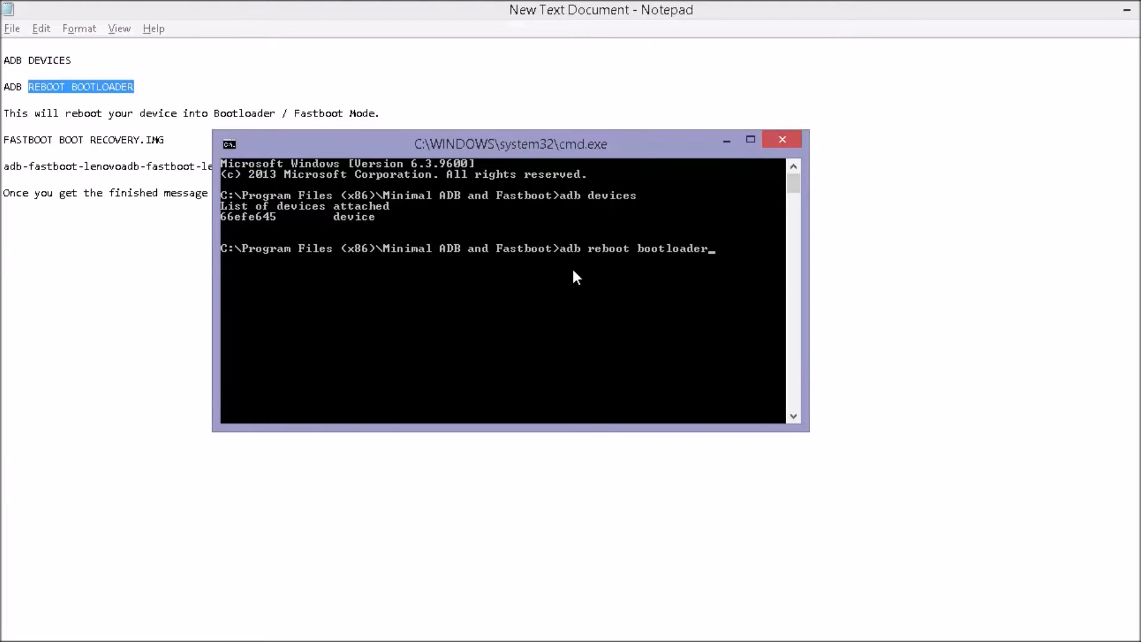
key(Return)
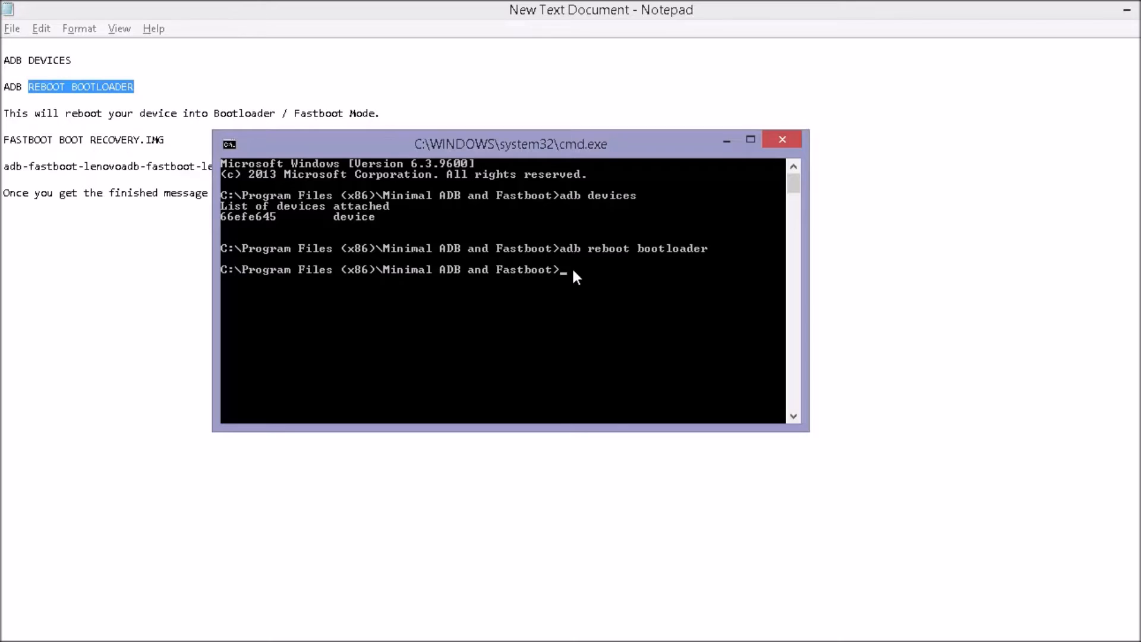
mouse_move(393, 260)
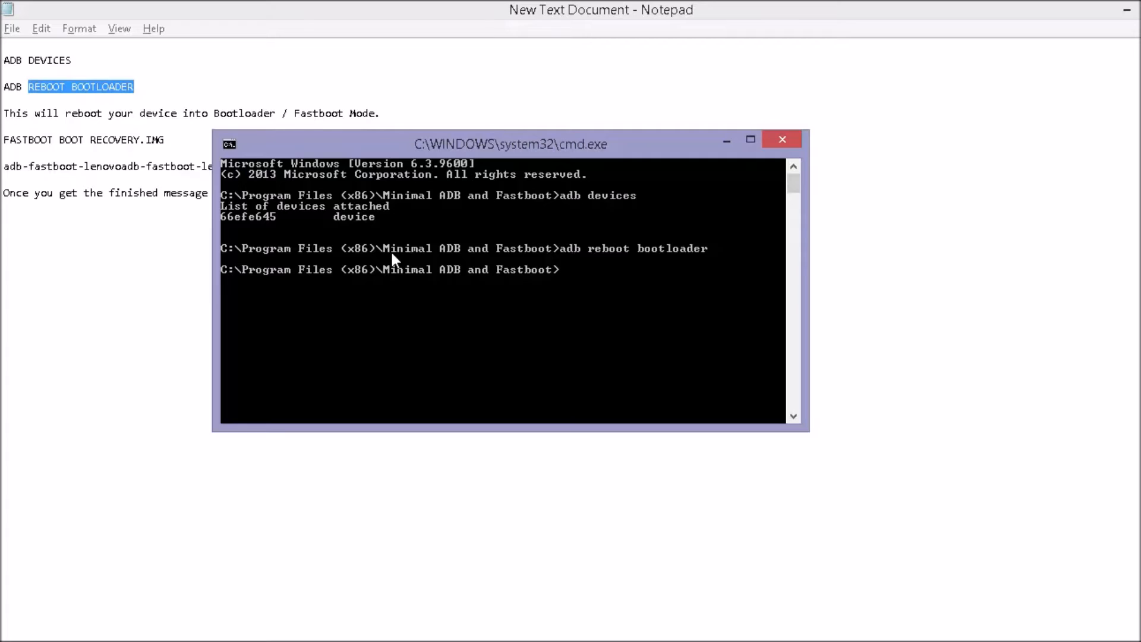
Type the 'fastboot boot recovery.img' command to boot TWRP recovery.
text(fas)
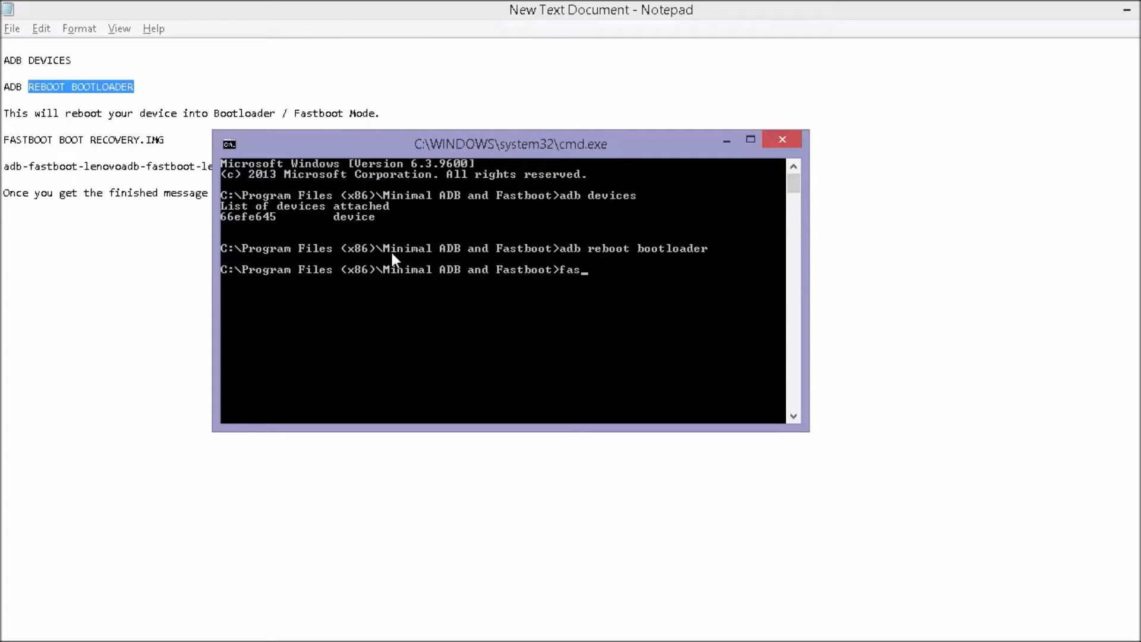
text(tboot)
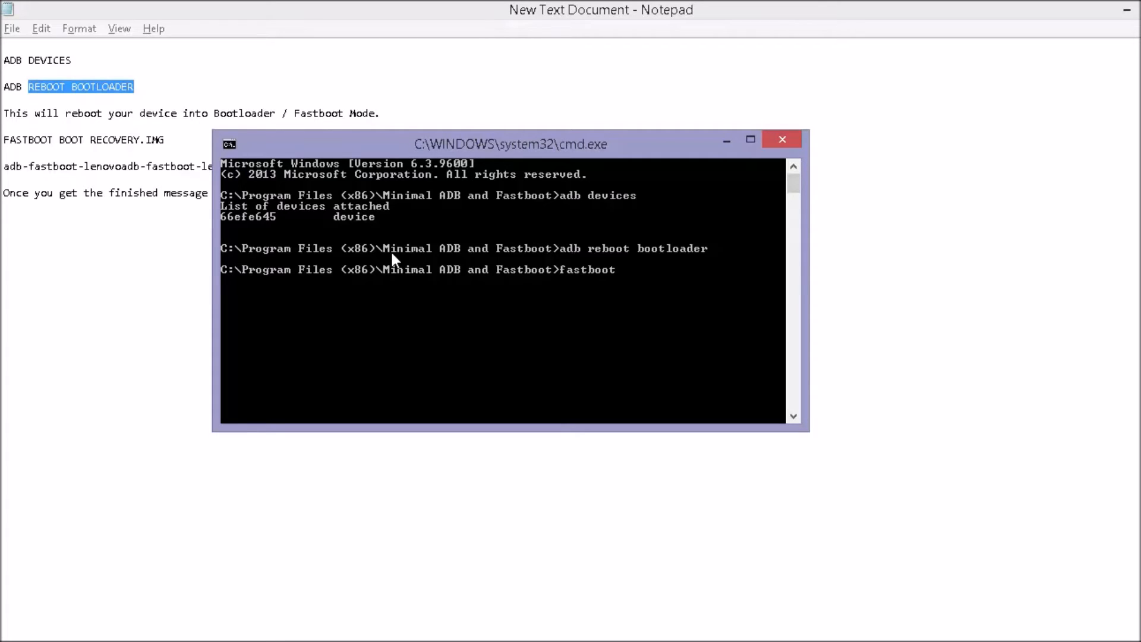
text(boor)
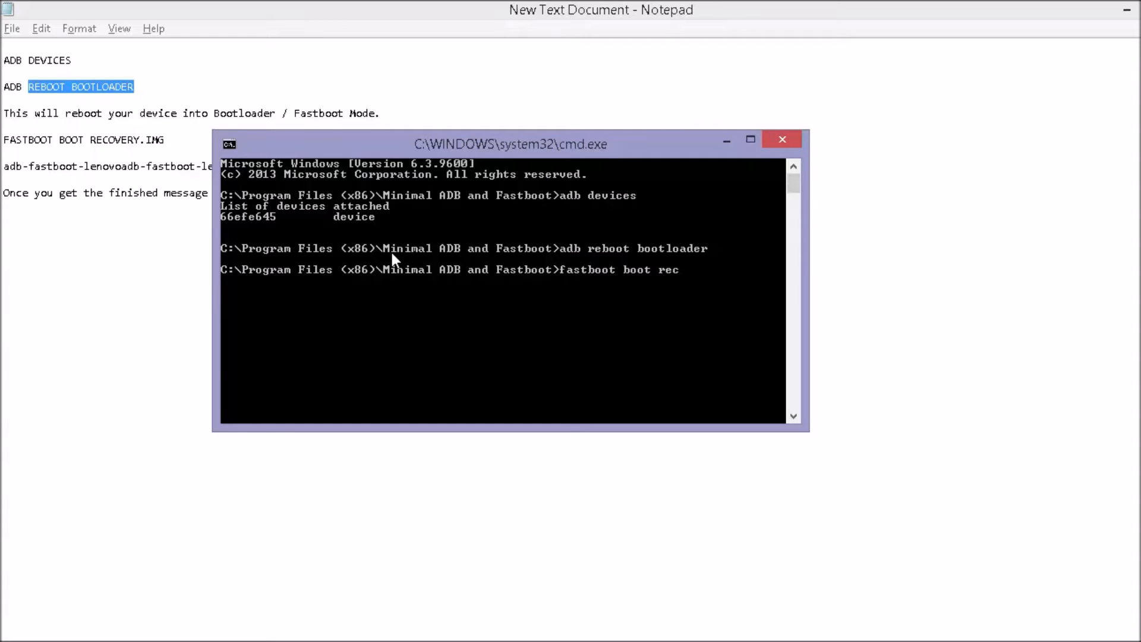
text(overy.i)
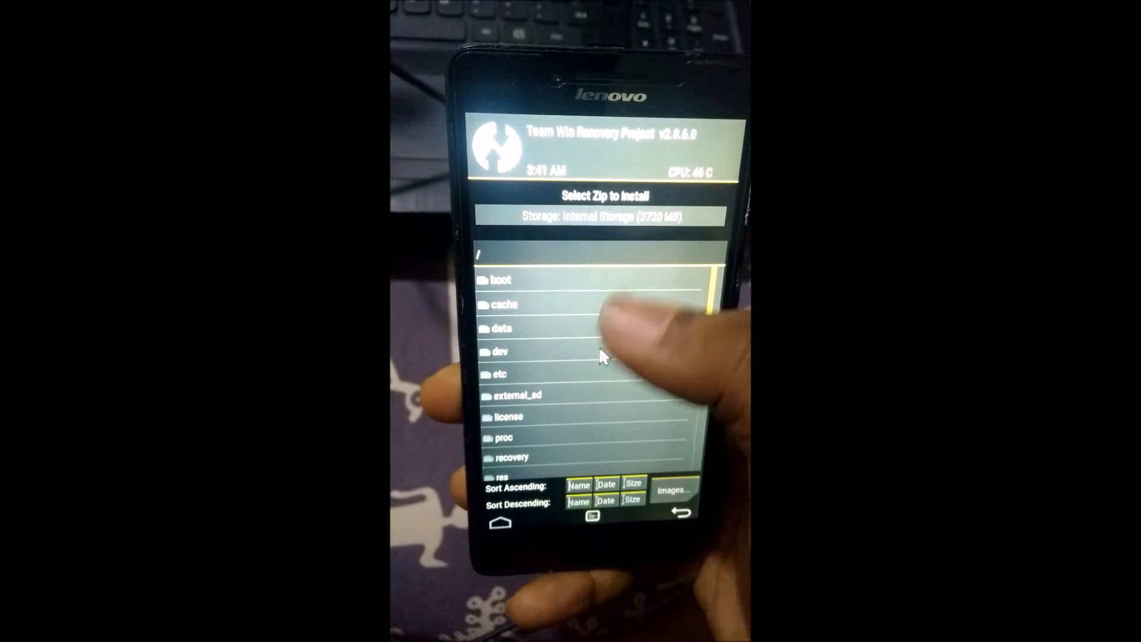
Return to the zip install summary and reboot the system into Android.
scroll(down, 3)
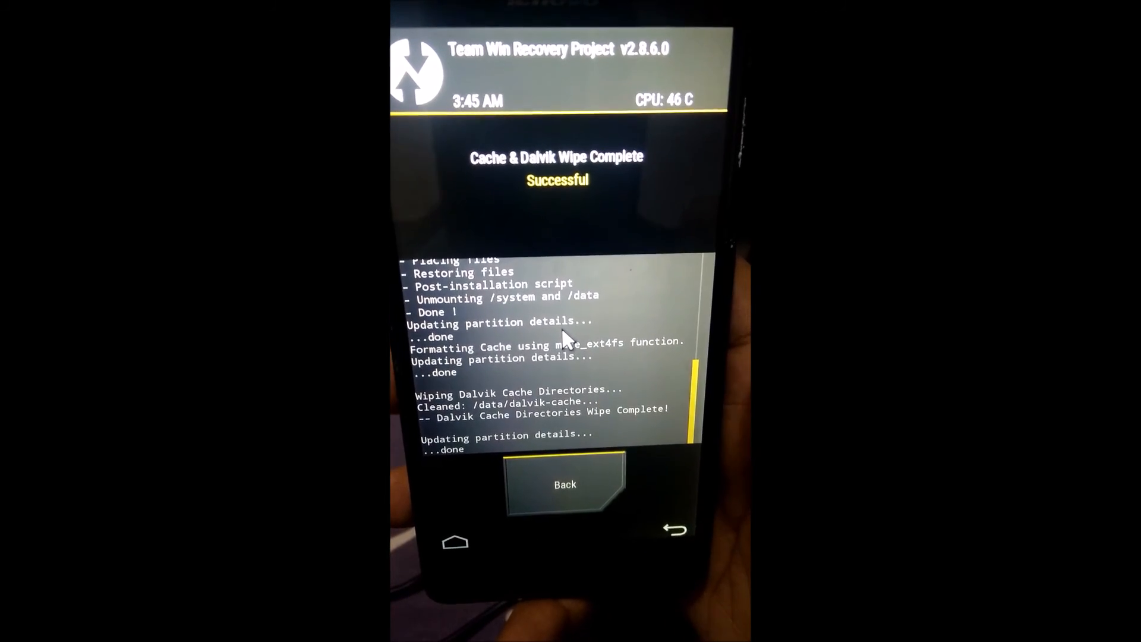
click(564, 483)
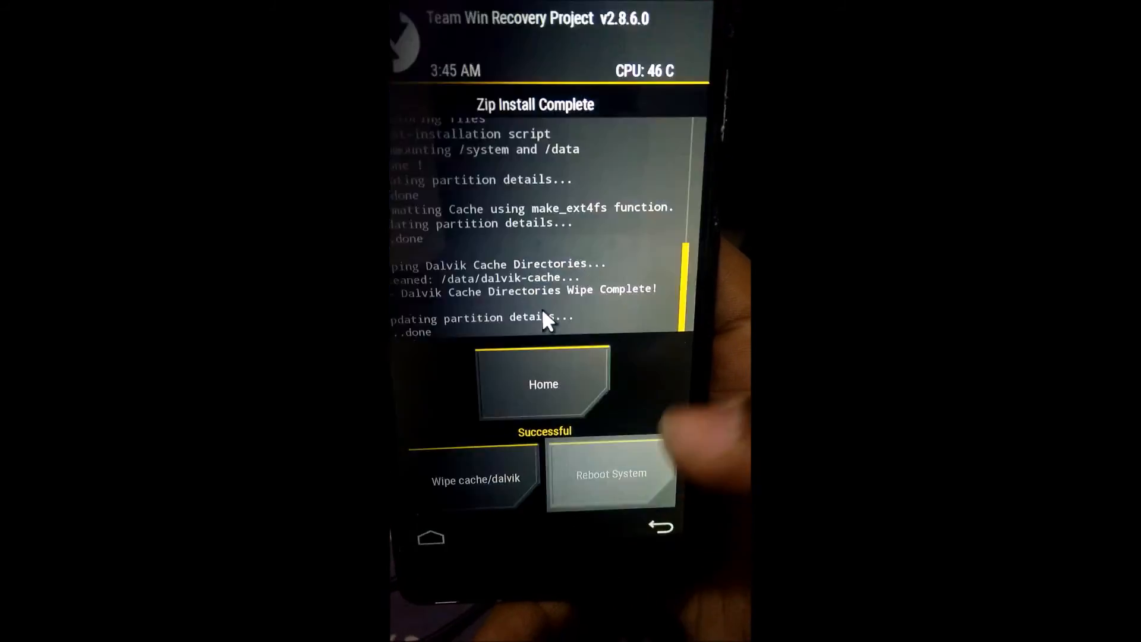
click(611, 474)
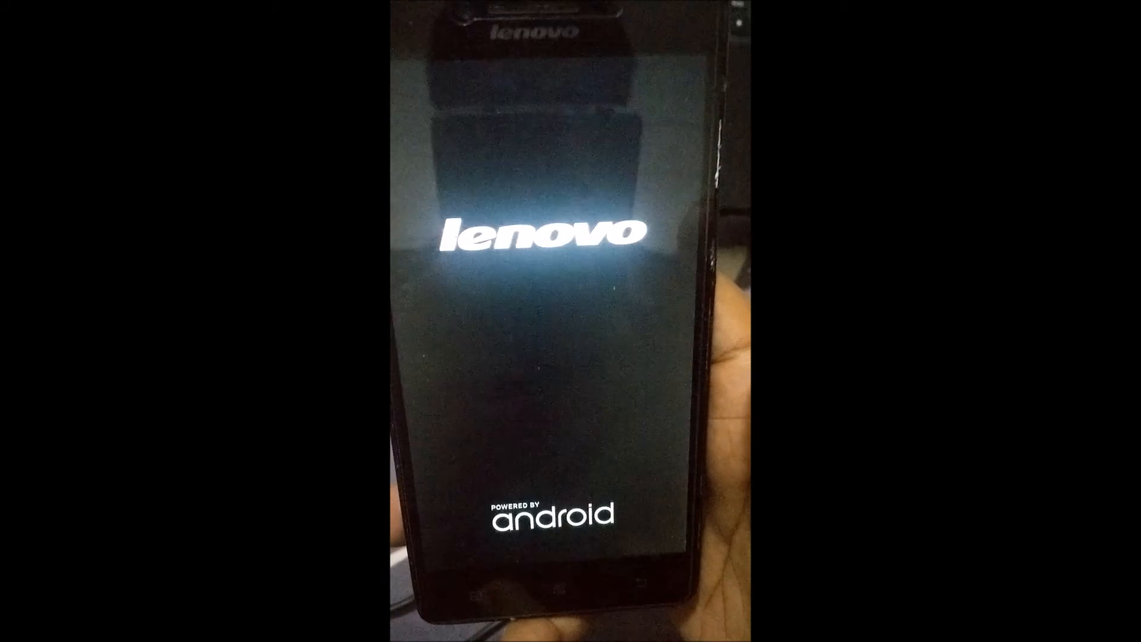